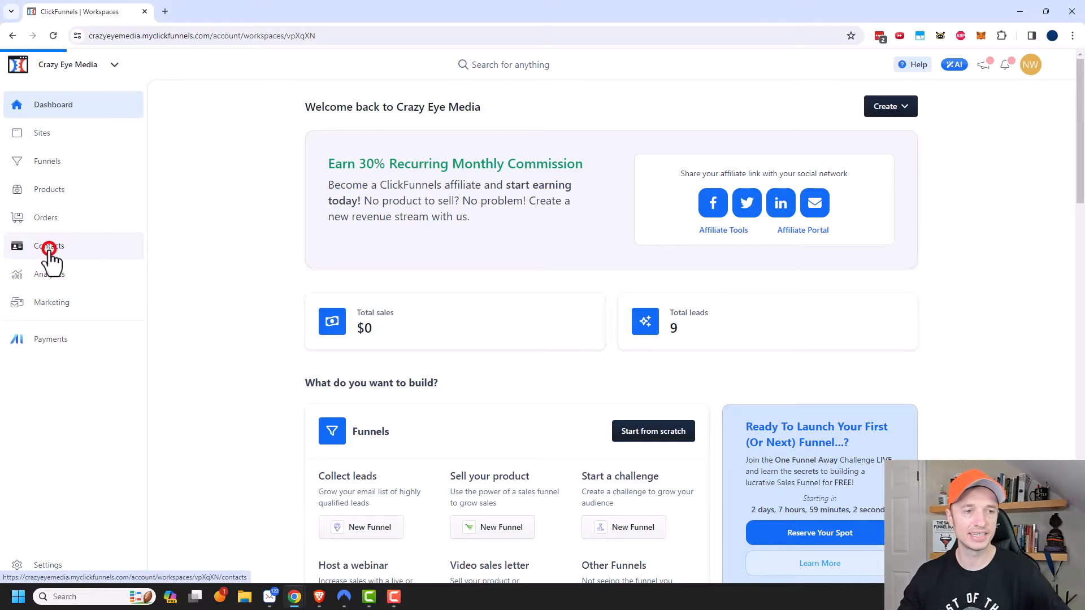
# - Go to the Contacts section of the Crazy Eye Media workspace from the sidebar
pyautogui.click(50, 245)
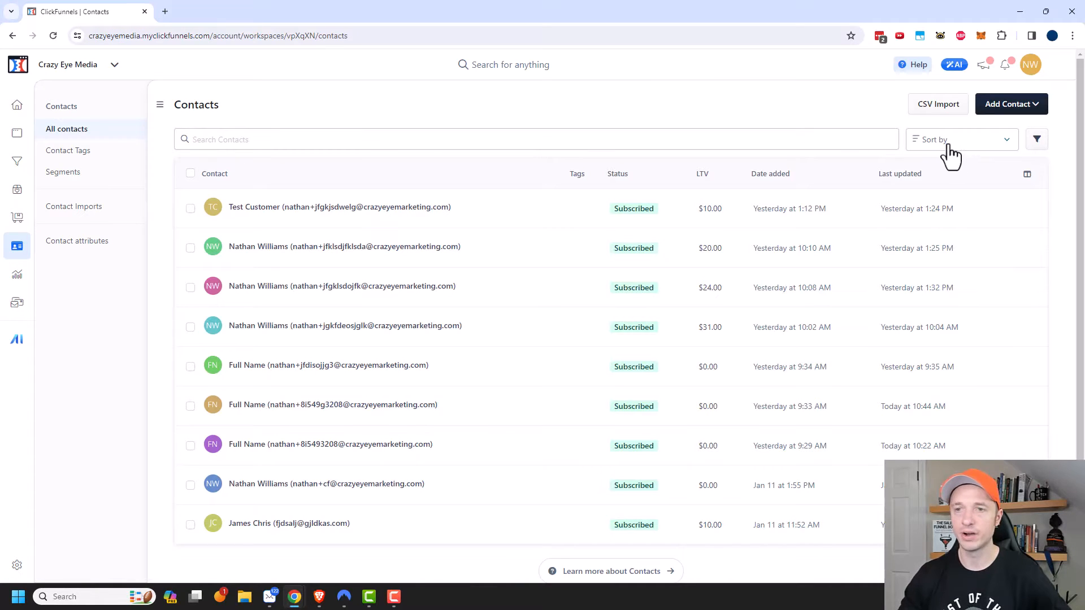
pyautogui.click(960, 139)
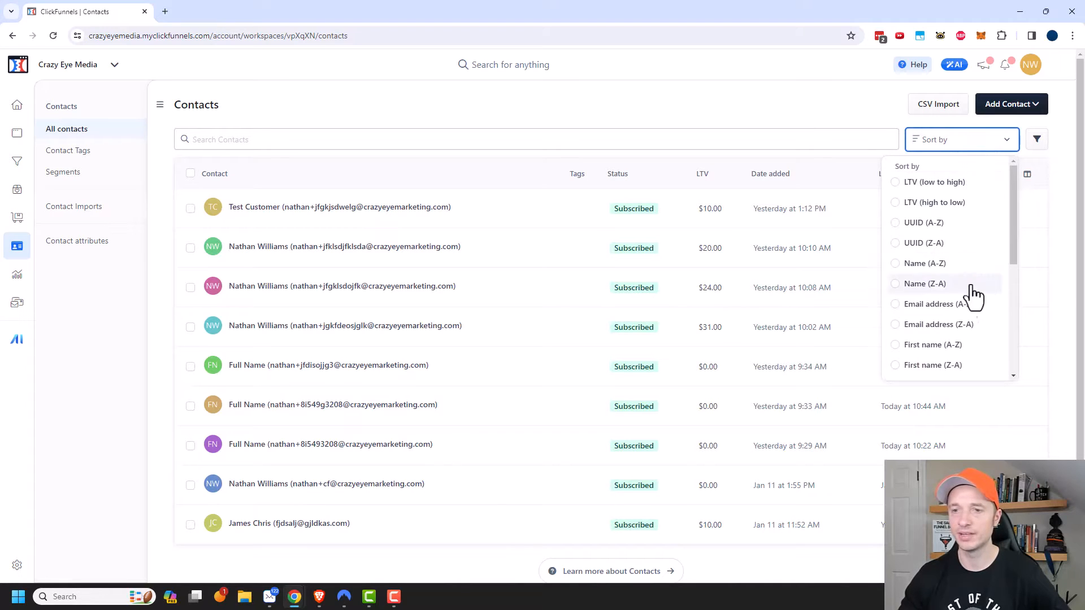
pyautogui.scroll(-3)
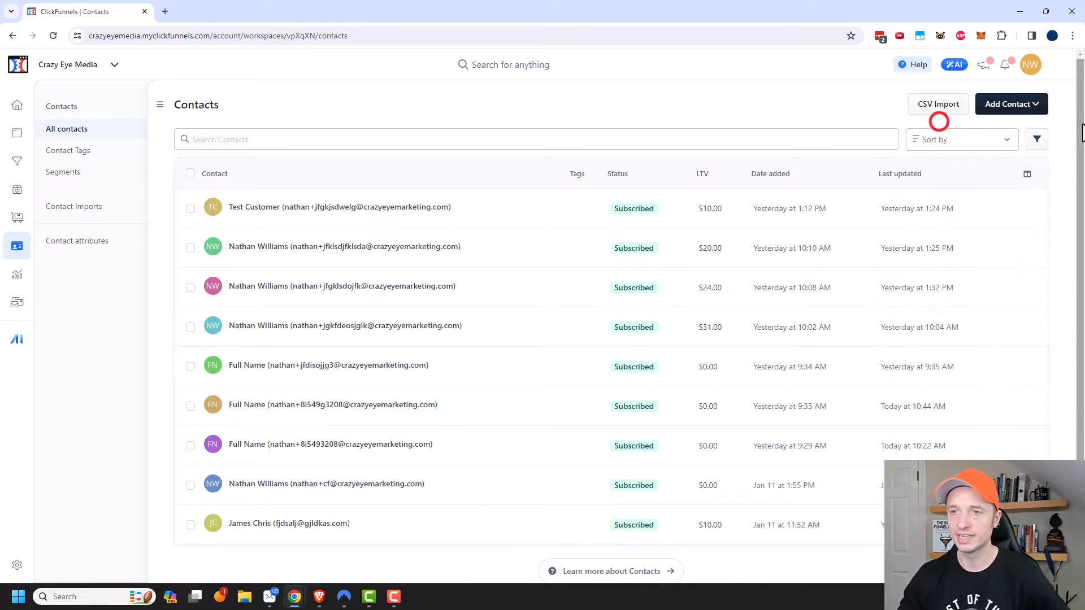
pyautogui.click(1036, 139)
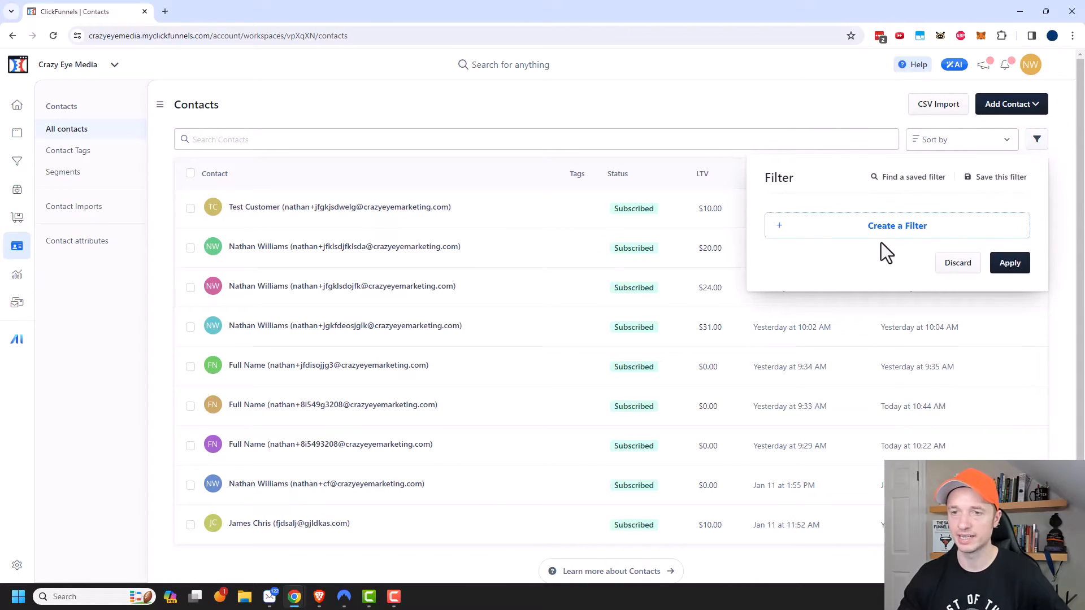
pyautogui.click(896, 226)
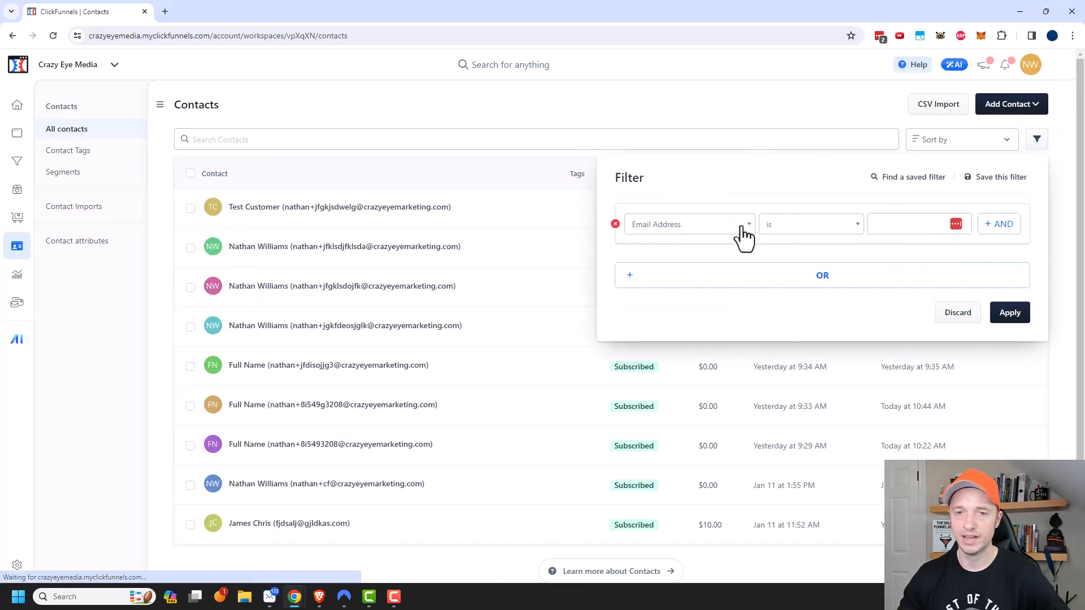
pyautogui.click(688, 224)
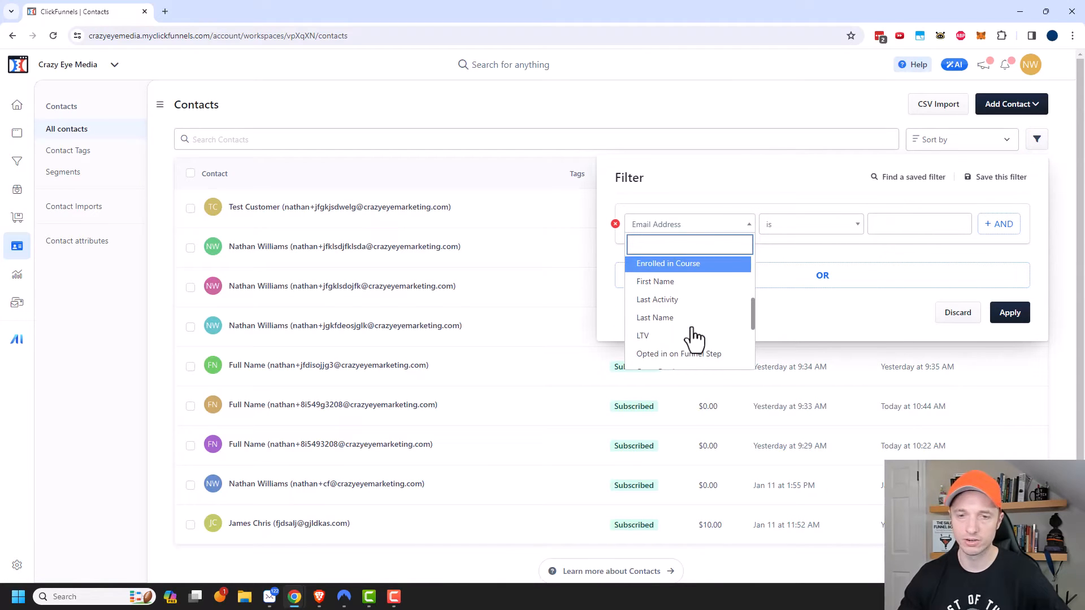
pyautogui.scroll(-3)
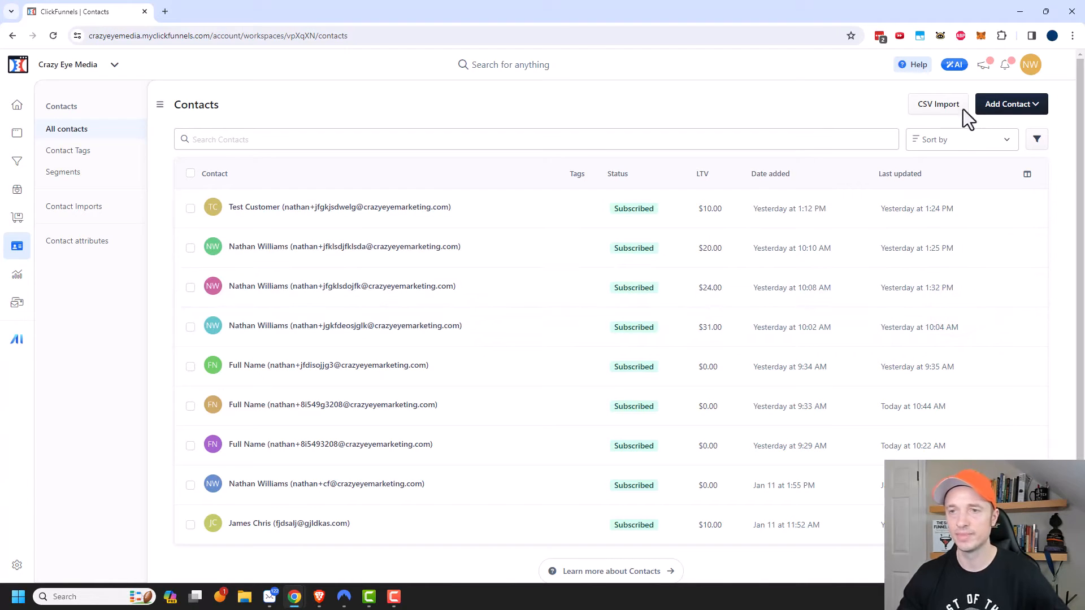
pyautogui.moveTo(938, 104)
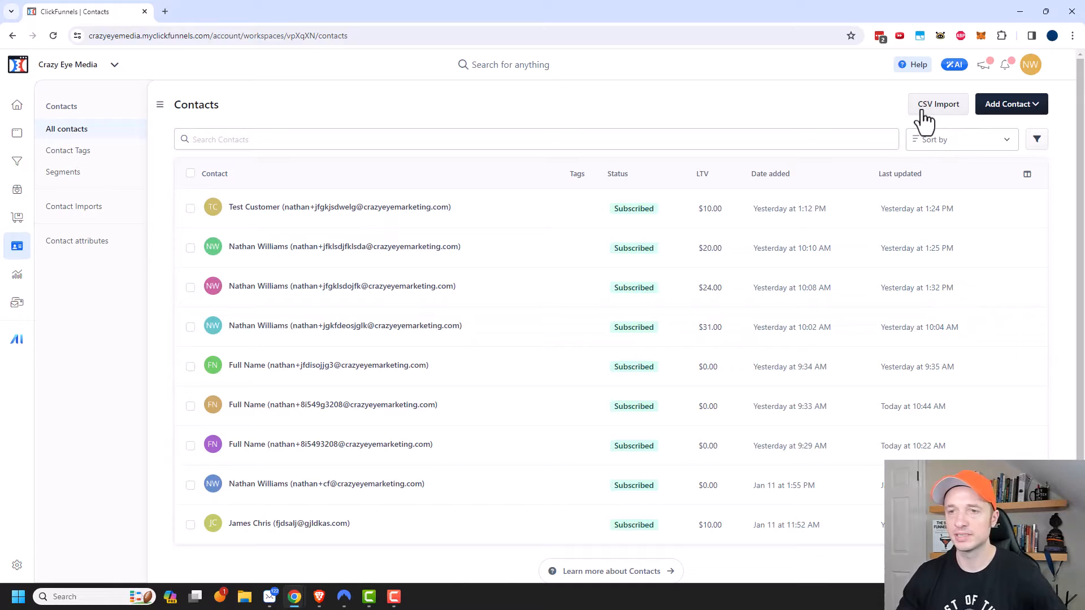
pyautogui.moveTo(959, 114)
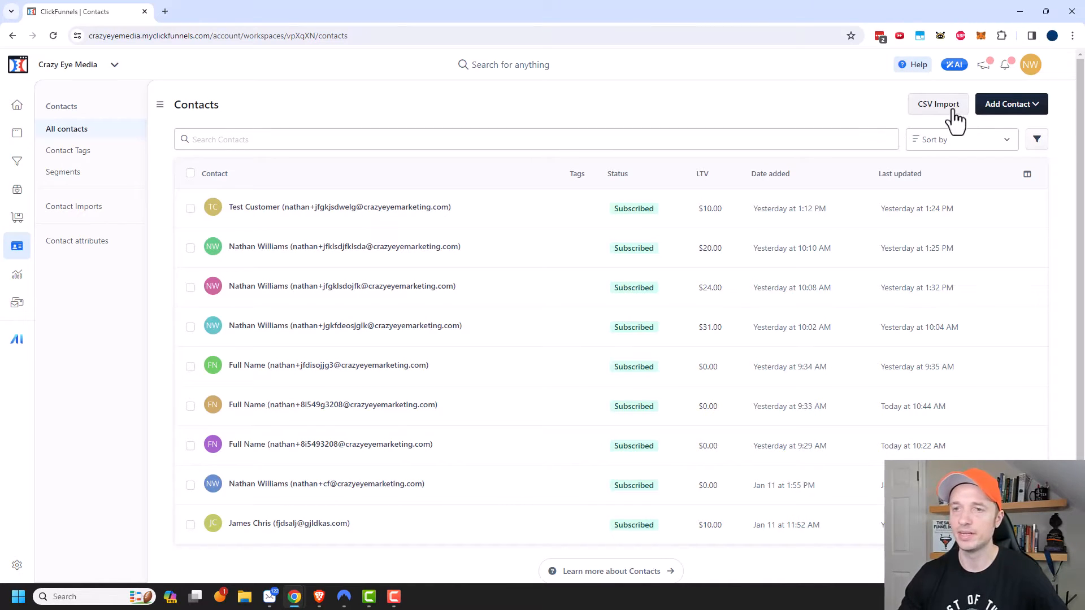
pyautogui.click(1010, 104)
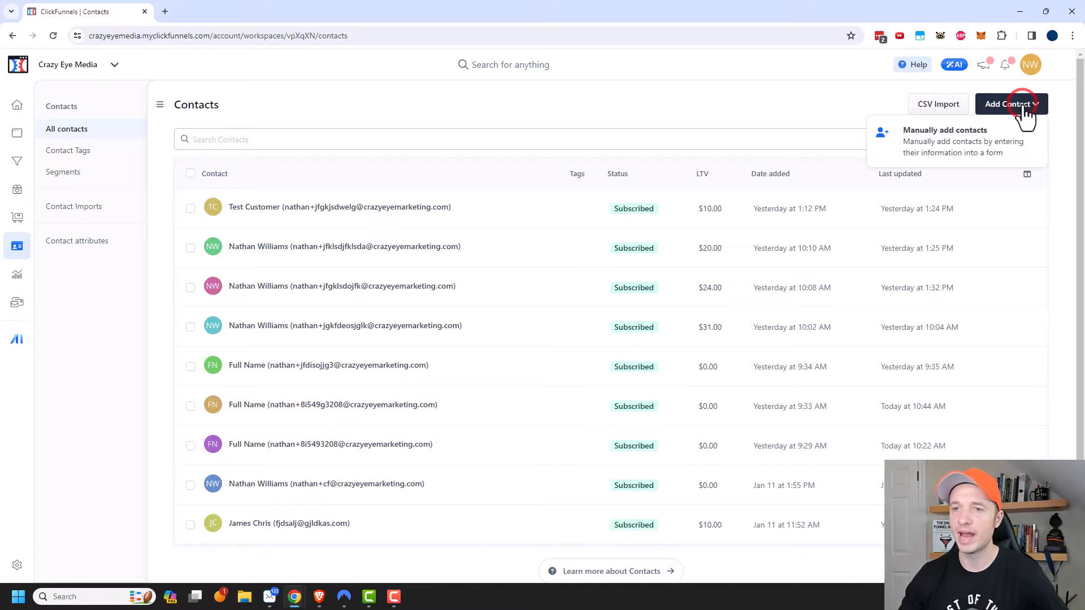
pyautogui.moveTo(958, 142)
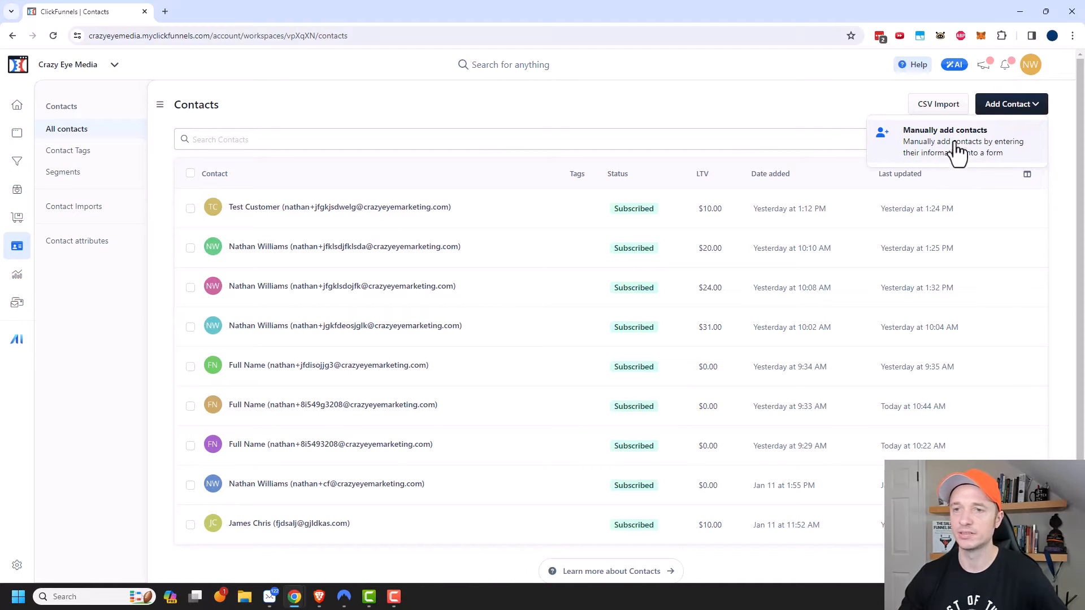
pyautogui.moveTo(851, 103)
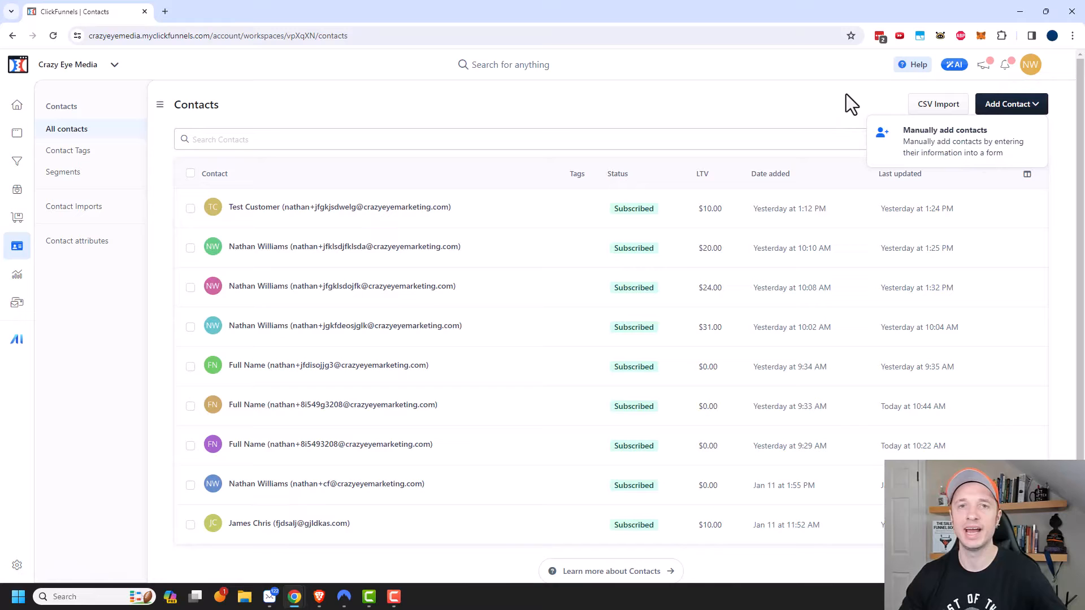
pyautogui.click(800, 105)
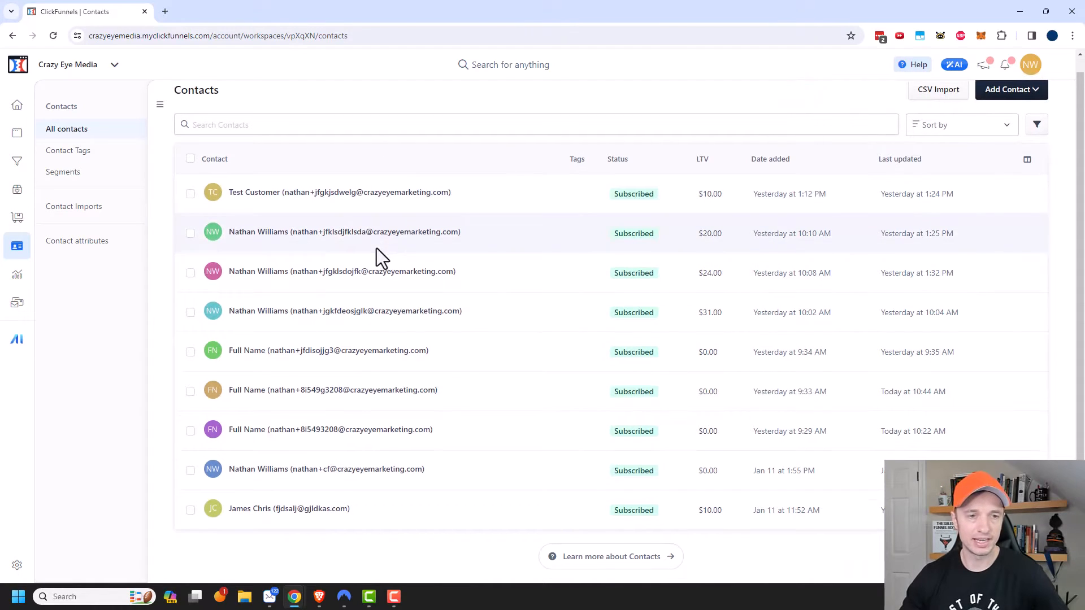
pyautogui.click(190, 251)
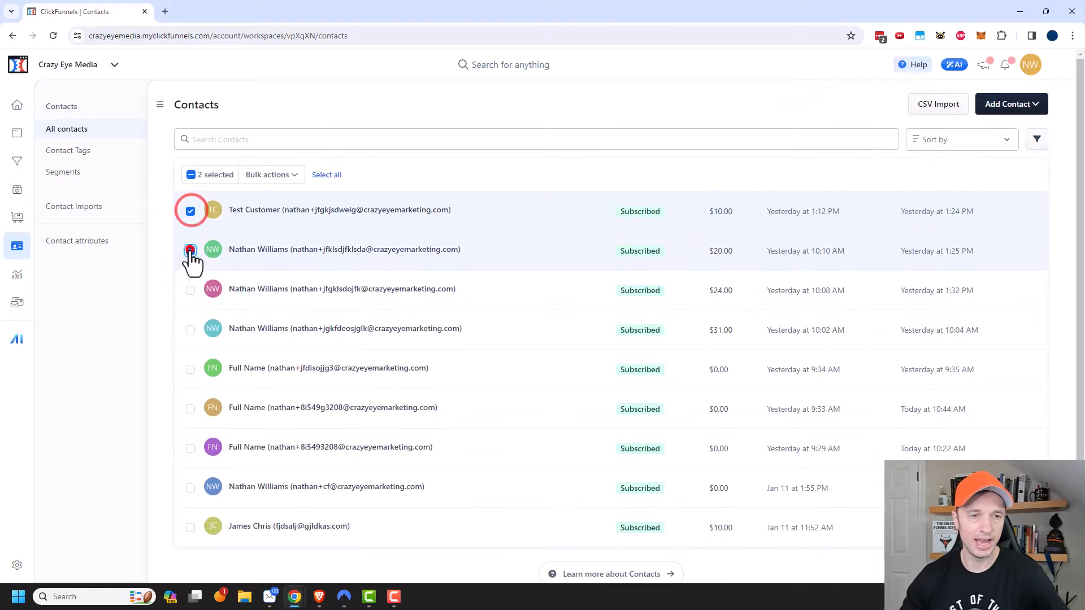
pyautogui.click(190, 290)
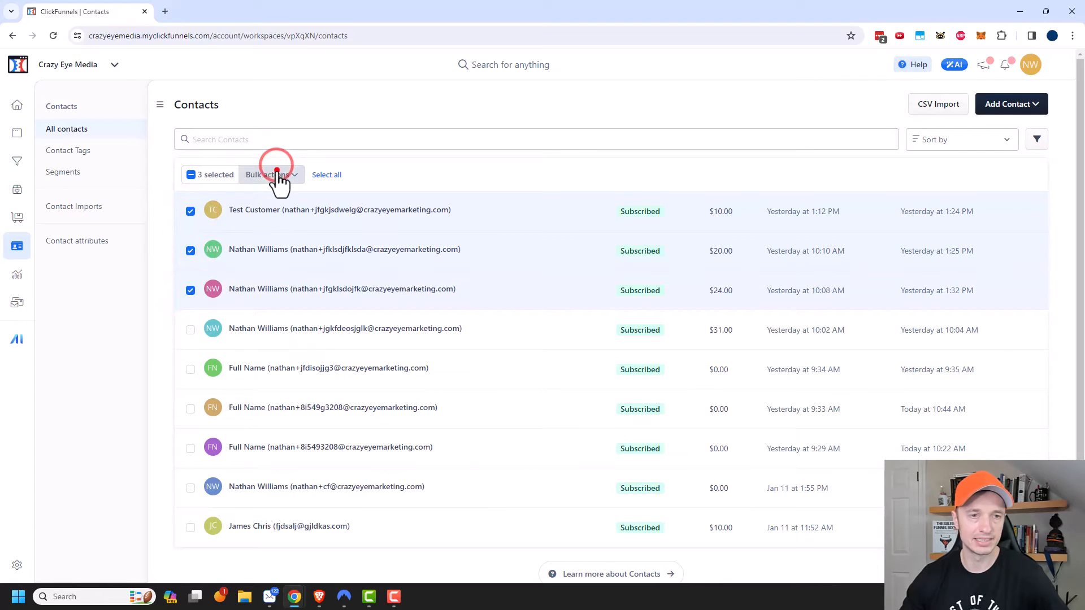
pyautogui.click(270, 174)
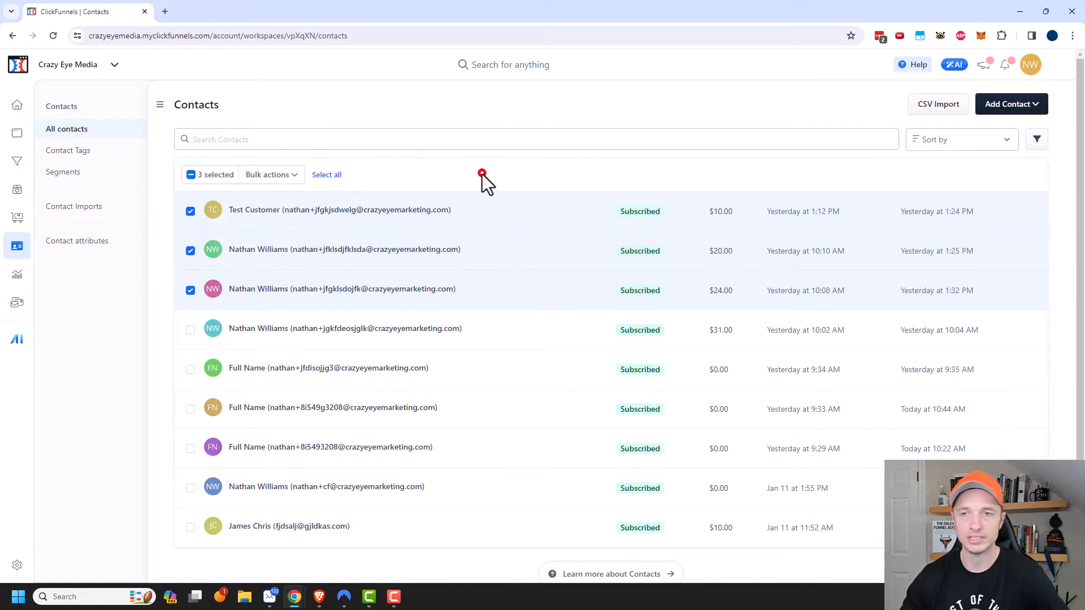
pyautogui.click(1037, 139)
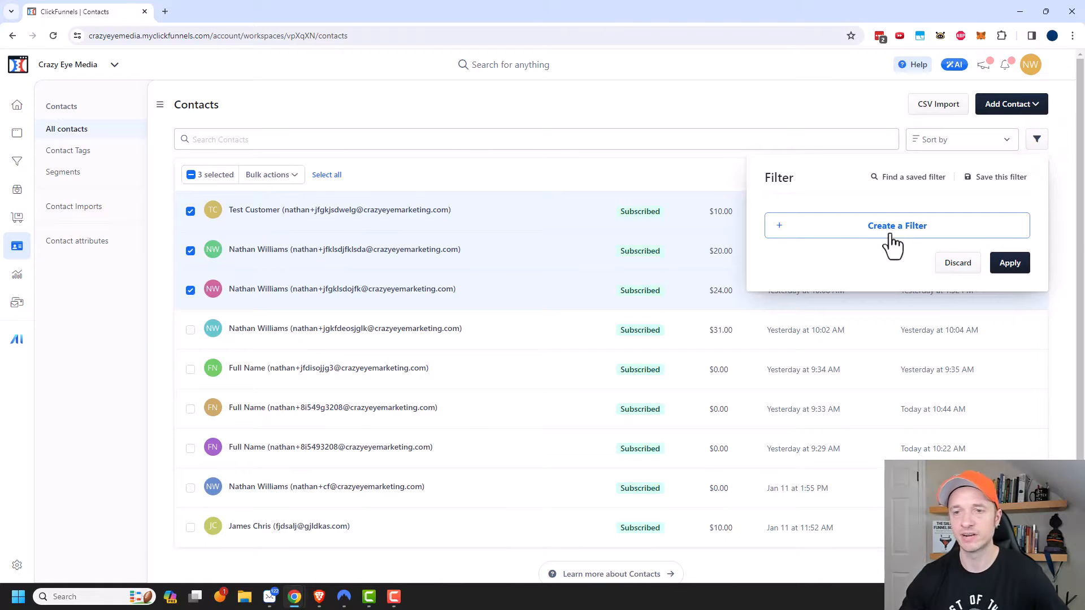
pyautogui.click(190, 211)
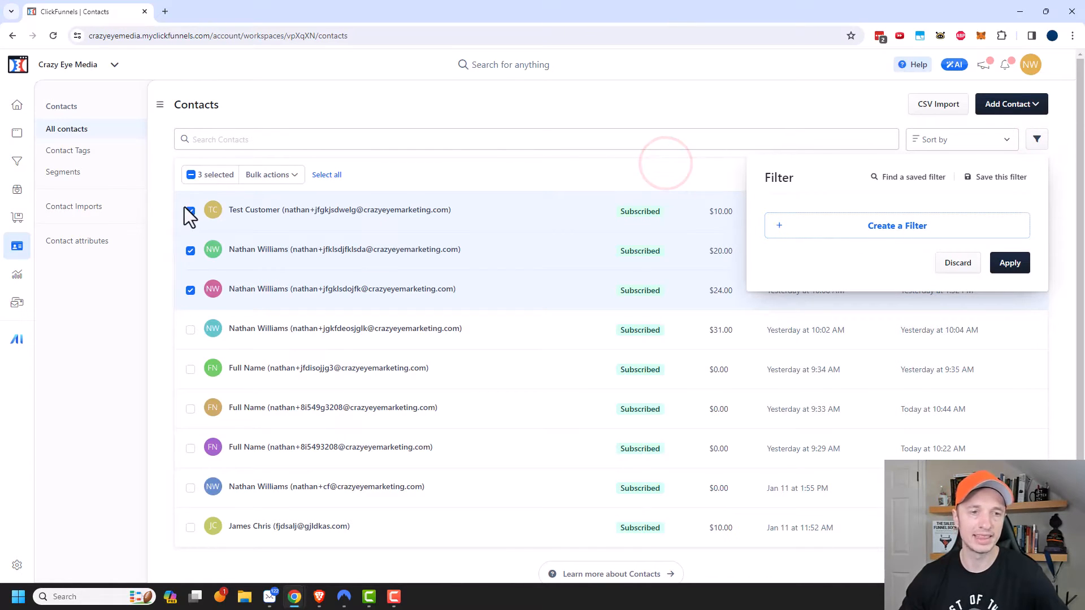
pyautogui.click(190, 212)
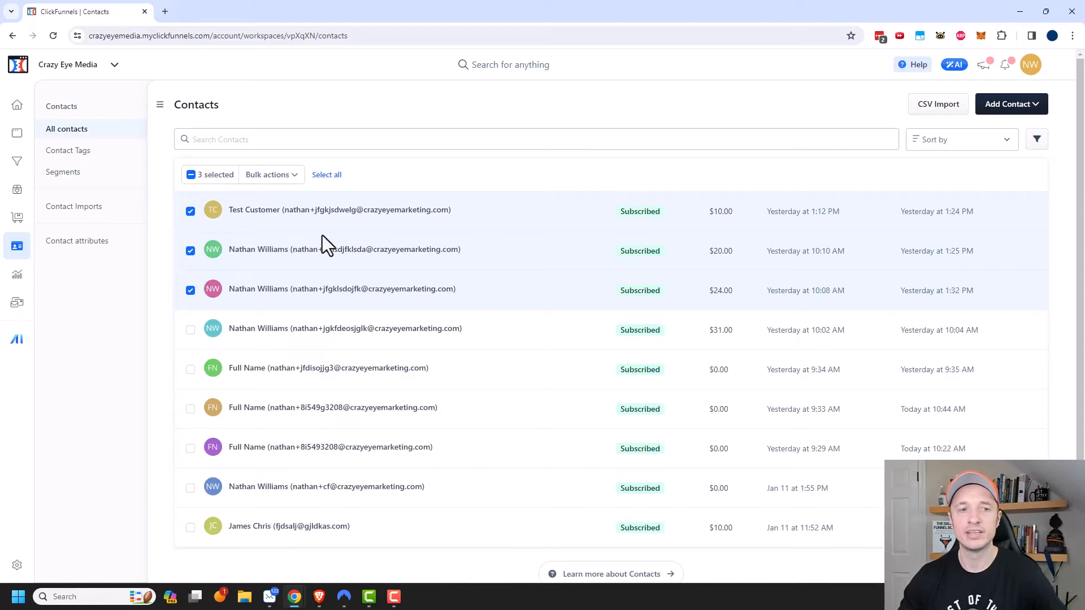
pyautogui.click(190, 174)
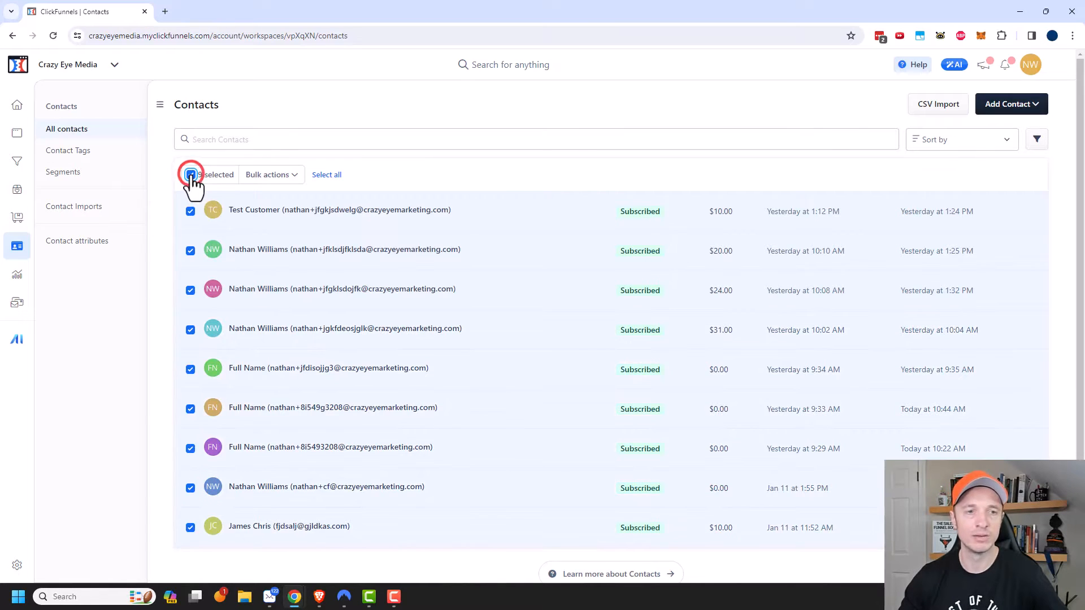
pyautogui.click(189, 174)
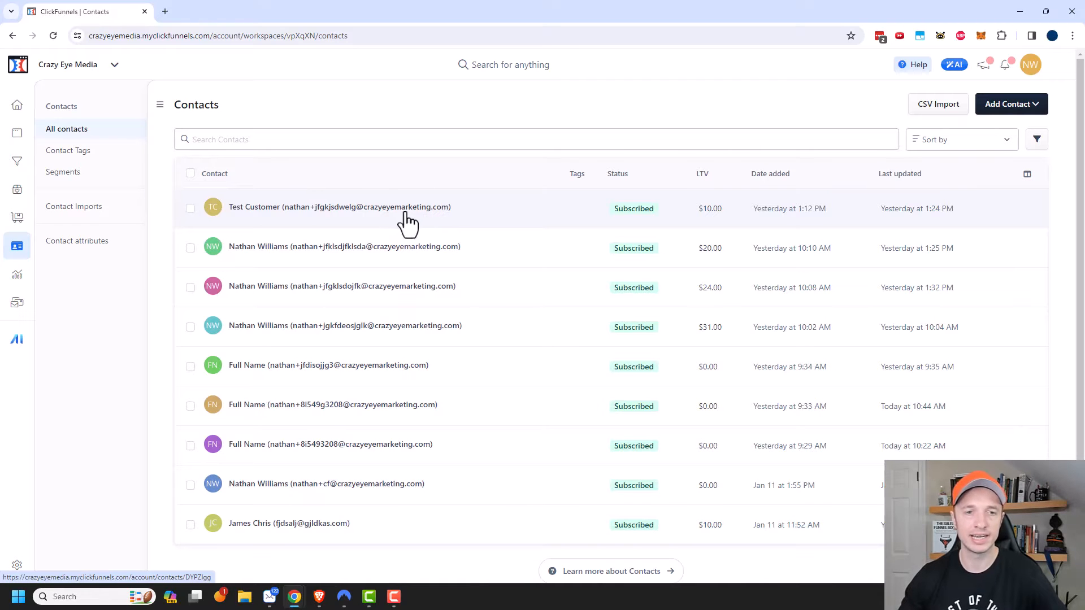
# - Show the Test Customer side-panel overview with dates, note, address and tax settings
pyautogui.click(339, 206)
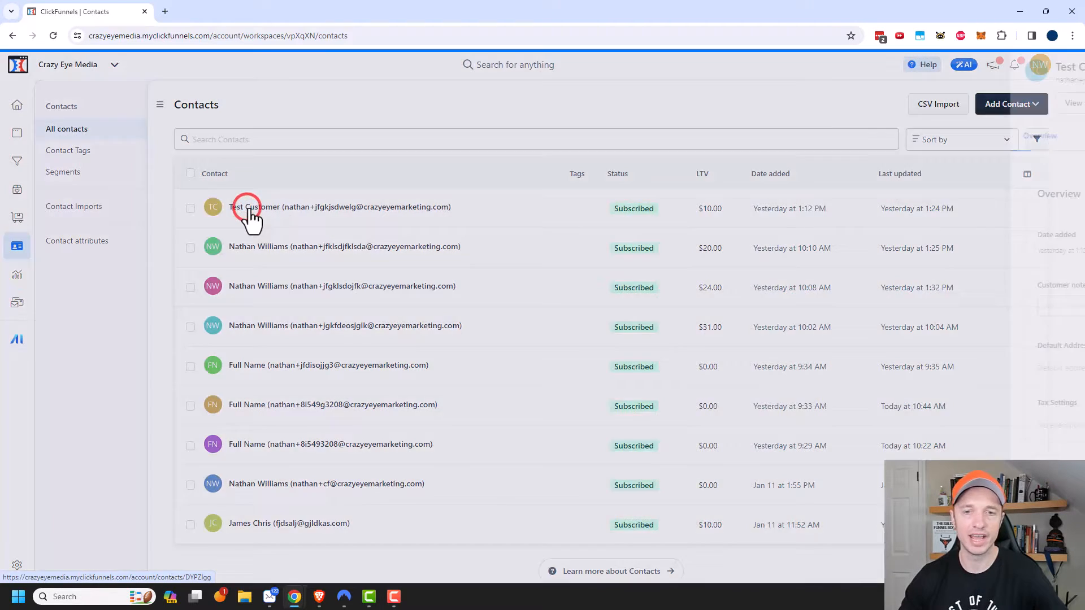
pyautogui.click(270, 206)
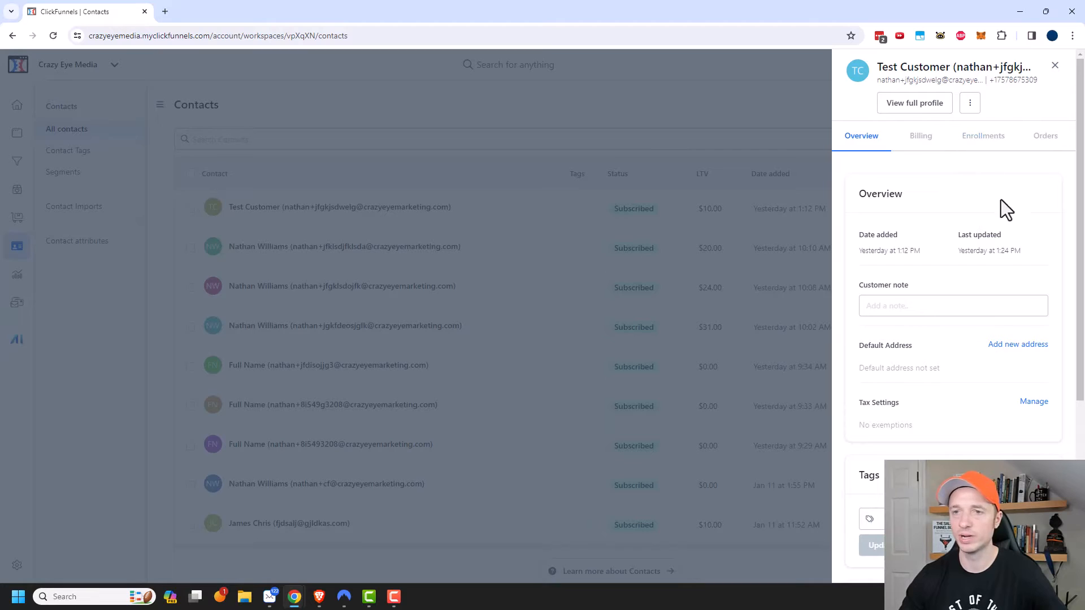
pyautogui.scroll(-3)
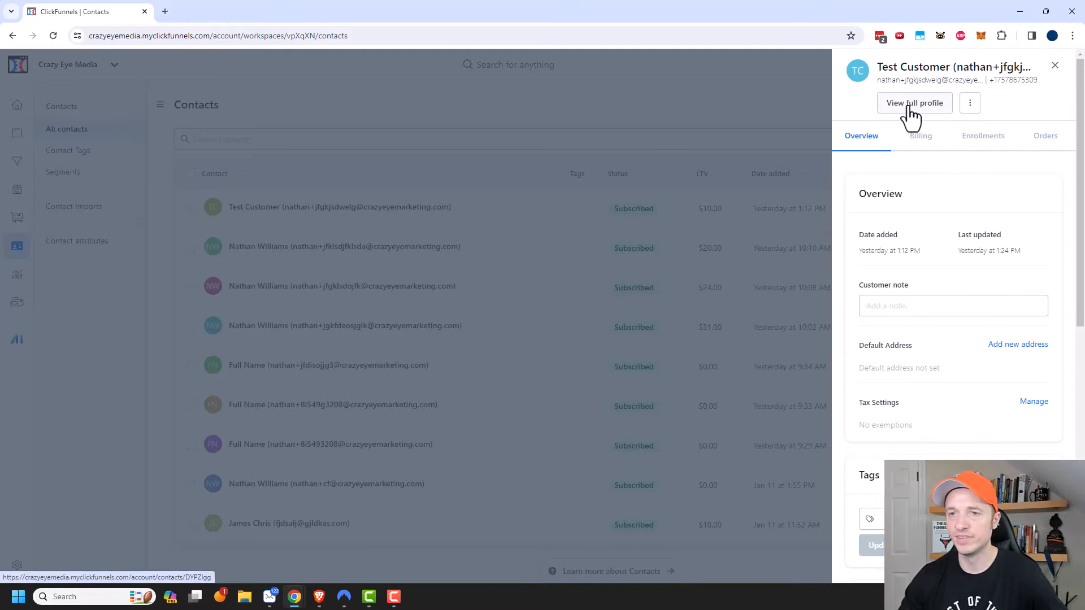
# - Go from the side panel to Test Customer's full profile page
pyautogui.click(913, 103)
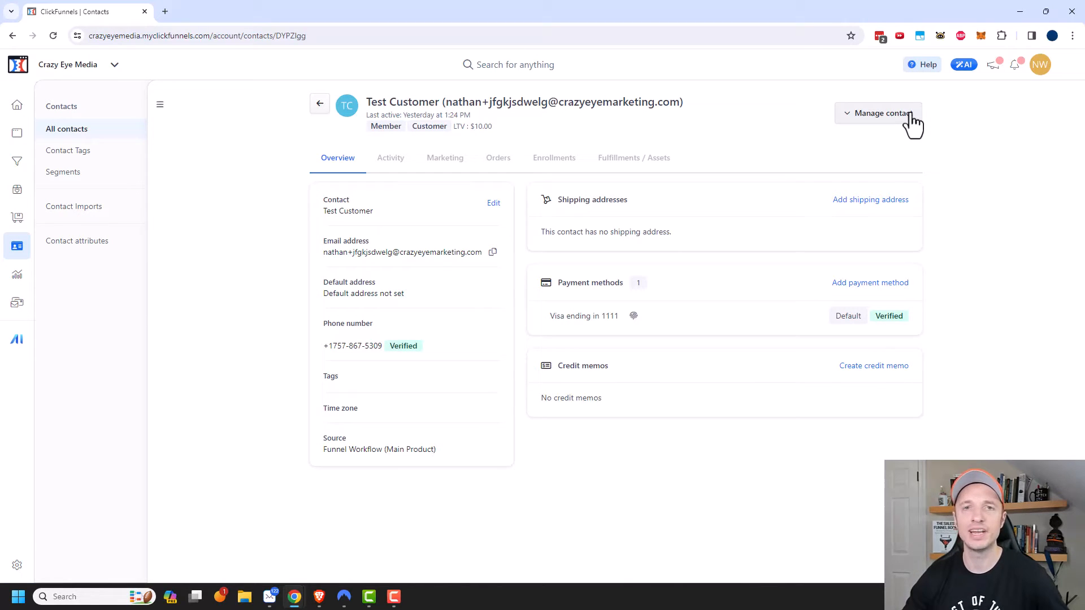
pyautogui.moveTo(338, 150)
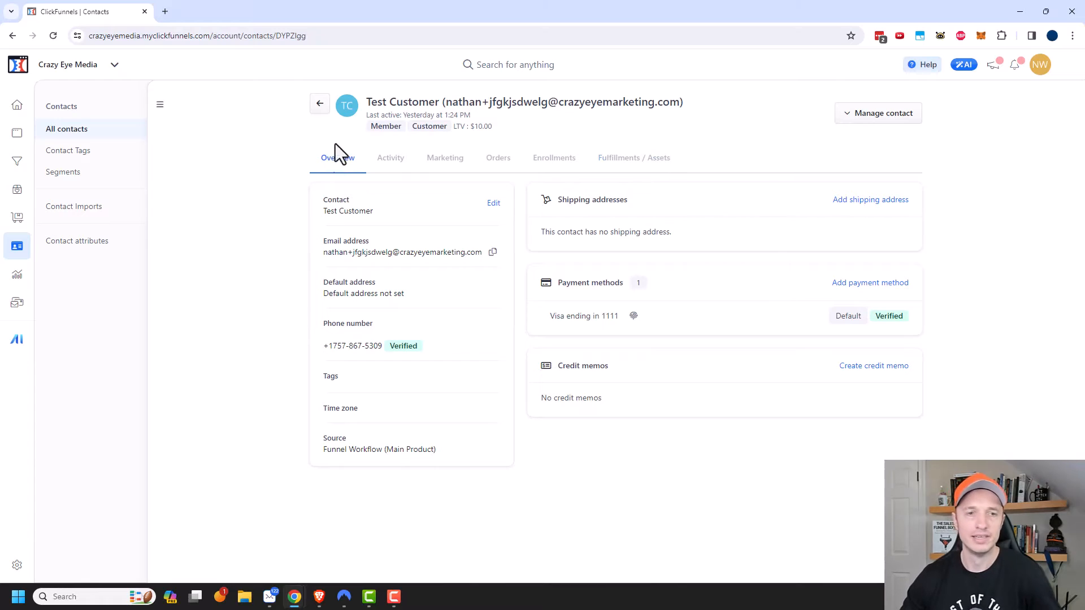
pyautogui.moveTo(380, 249)
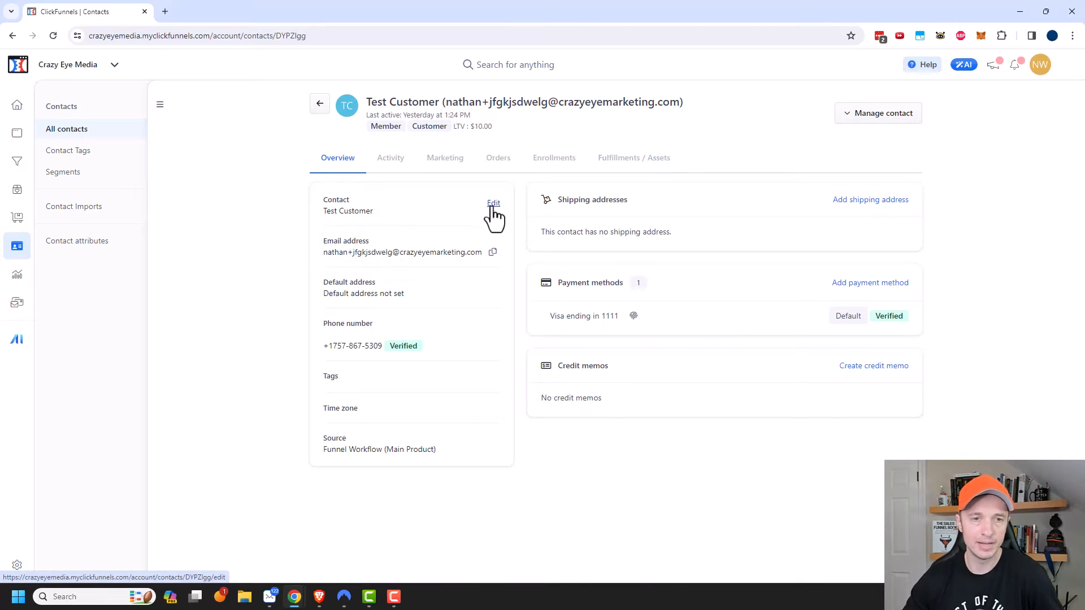
pyautogui.moveTo(603, 216)
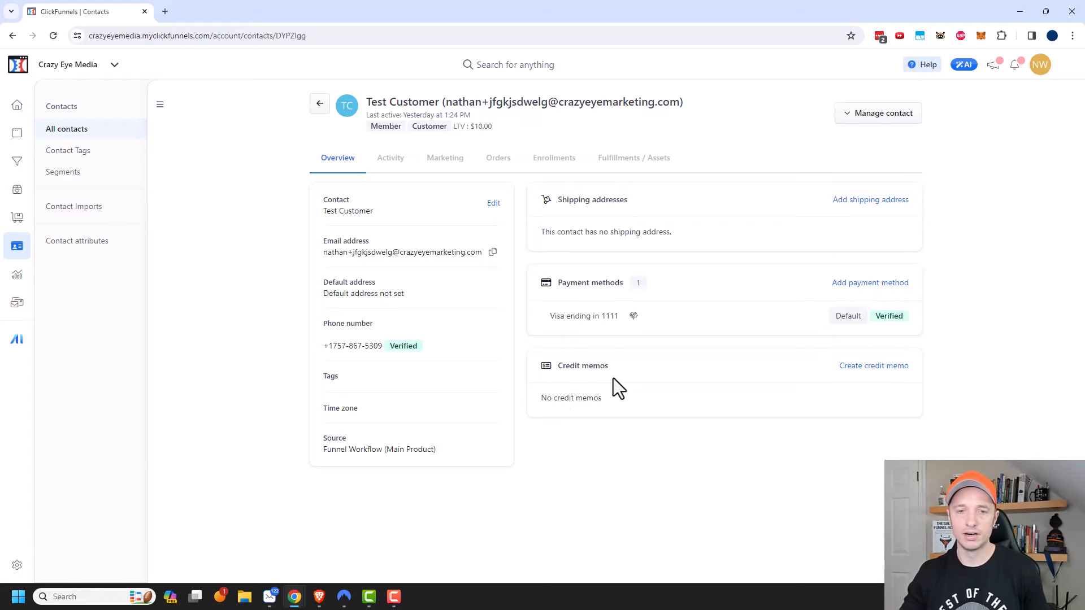
pyautogui.moveTo(828, 378)
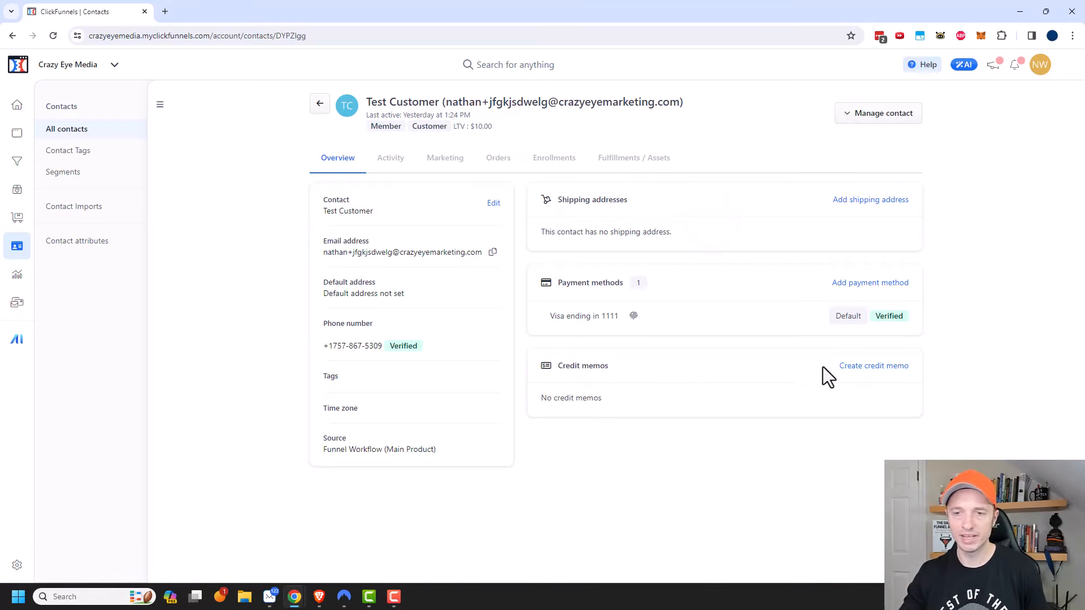
# - Create a credit memo for Test Customer with reason Customer Credit and total amount 10
pyautogui.click(873, 365)
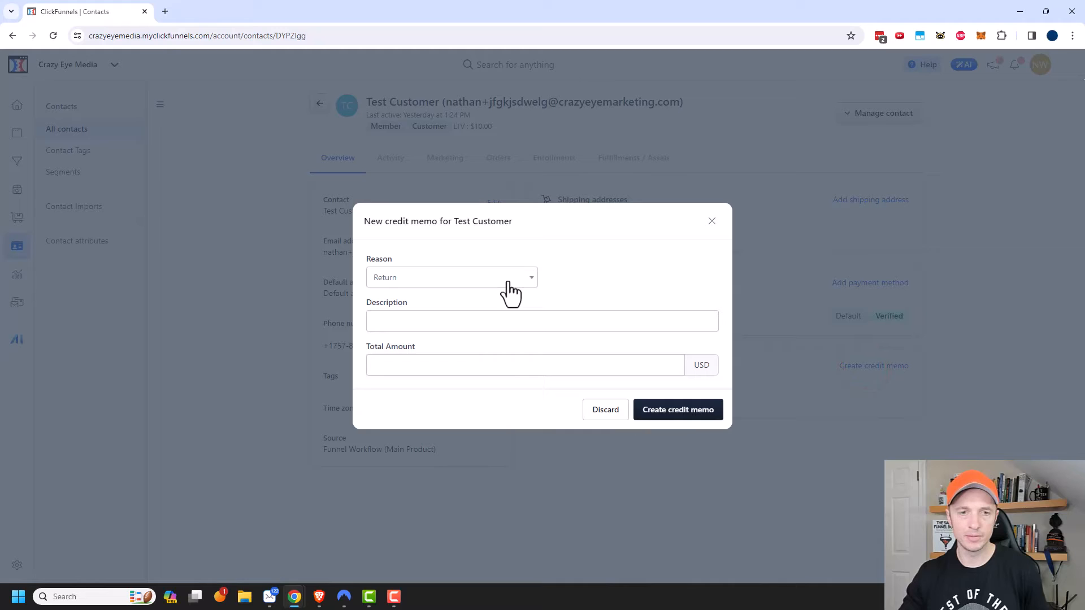
pyautogui.click(451, 276)
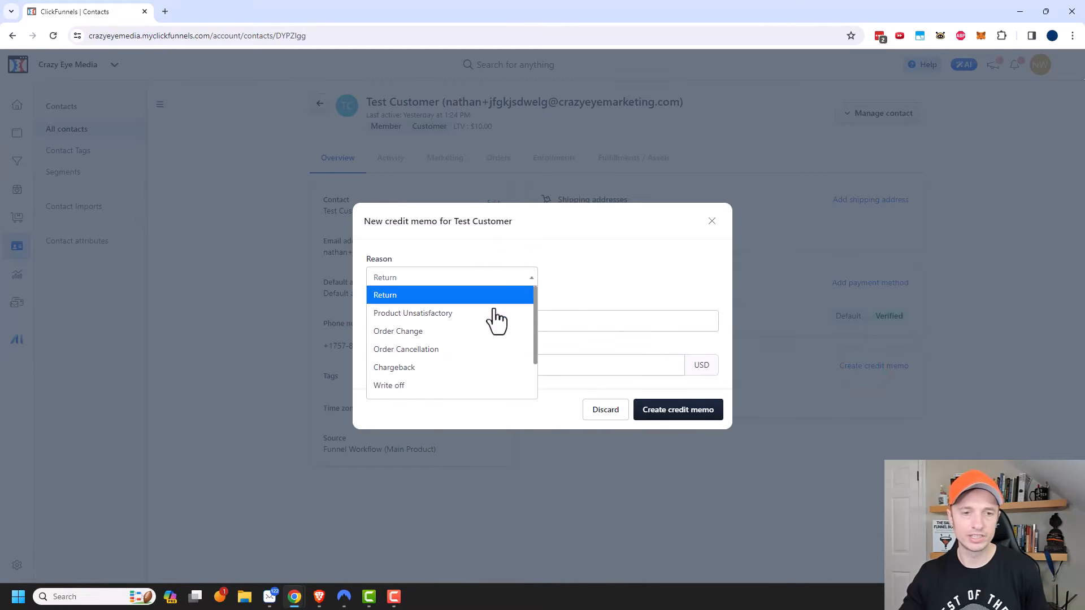
pyautogui.scroll(-3)
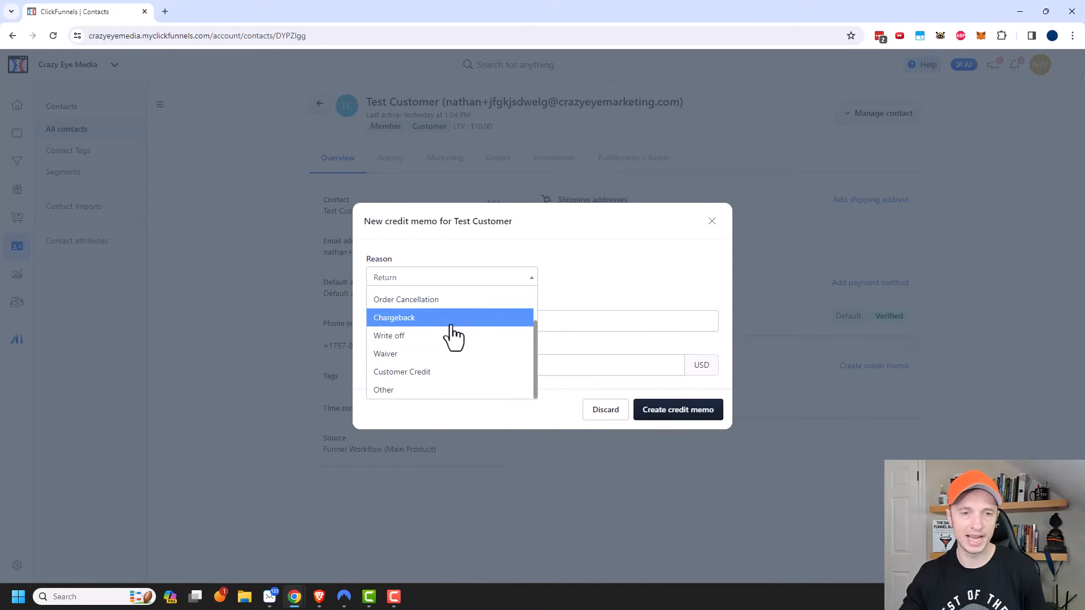
pyautogui.click(402, 372)
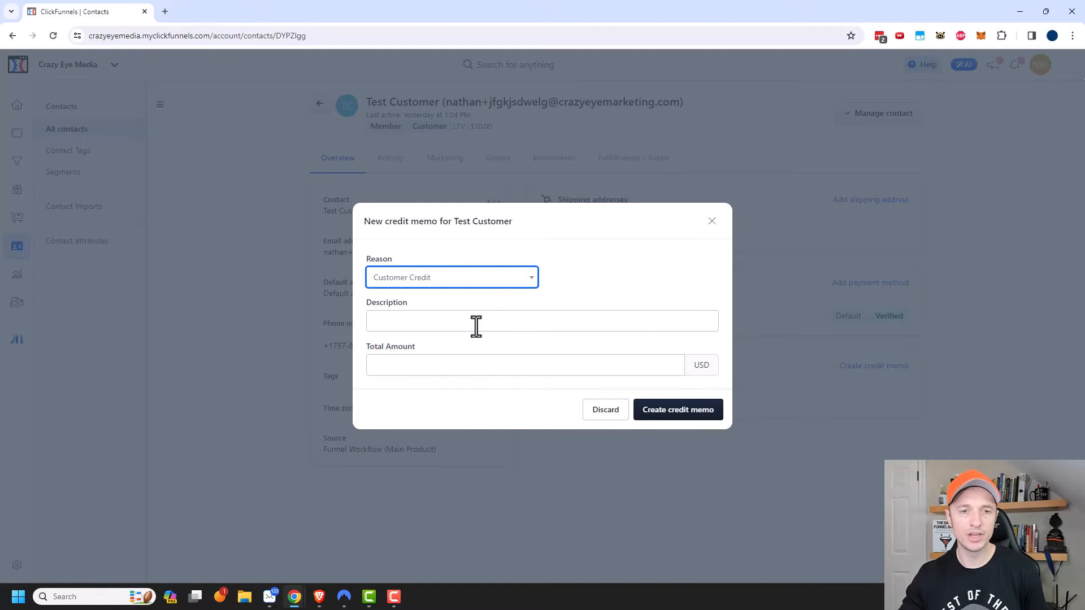
pyautogui.write('10')
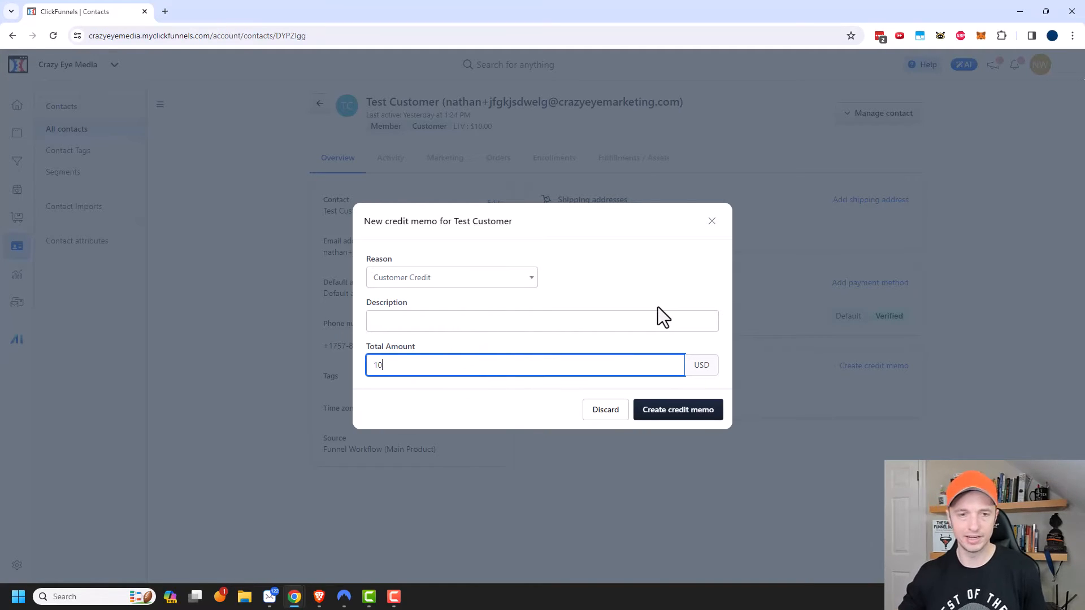
pyautogui.click(677, 409)
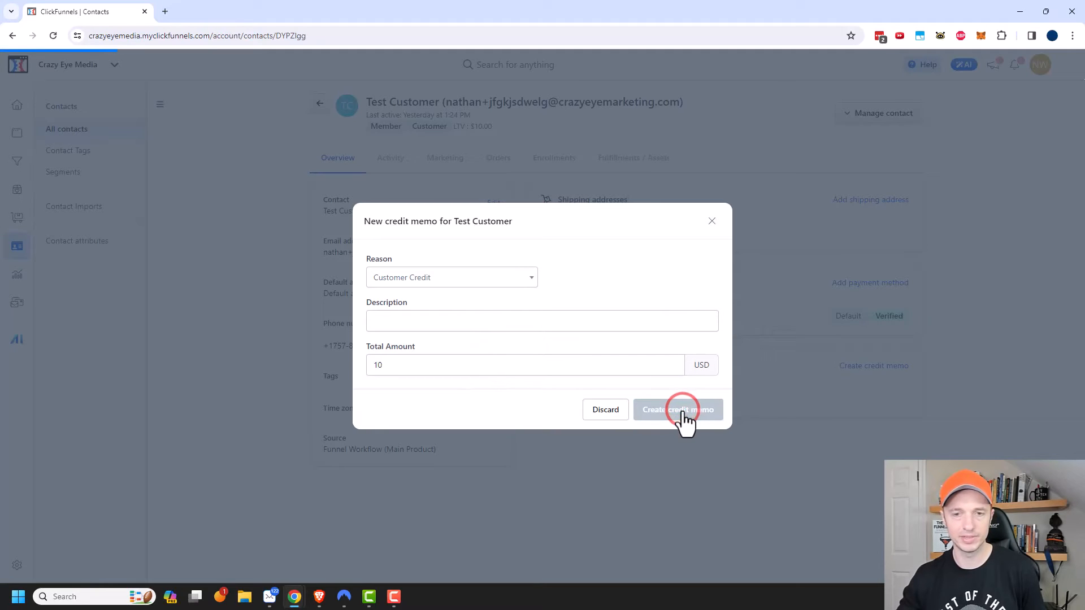
pyautogui.click(677, 409)
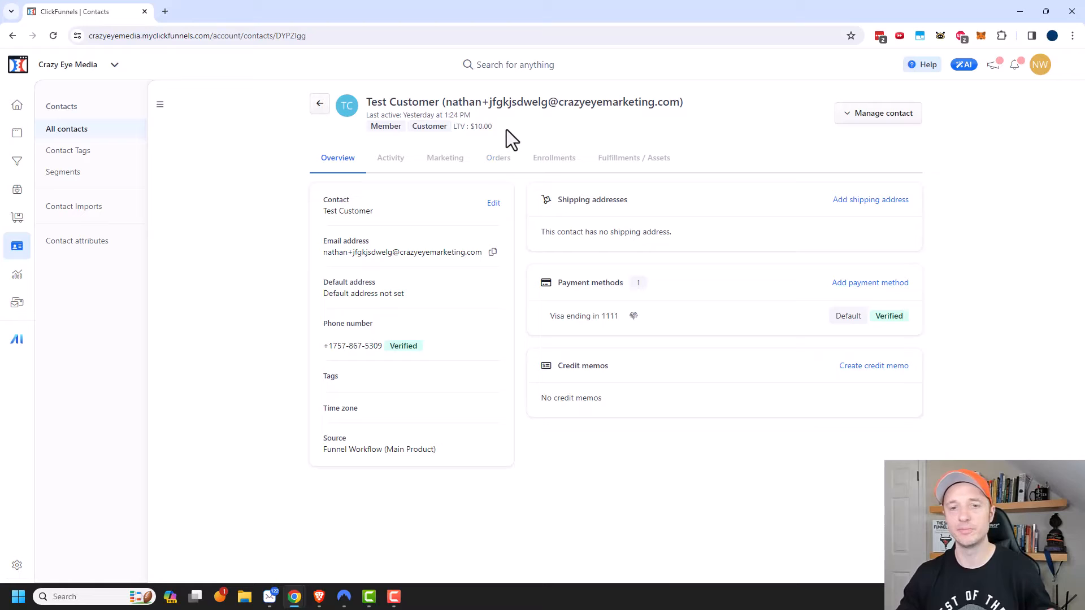
pyautogui.moveTo(382, 194)
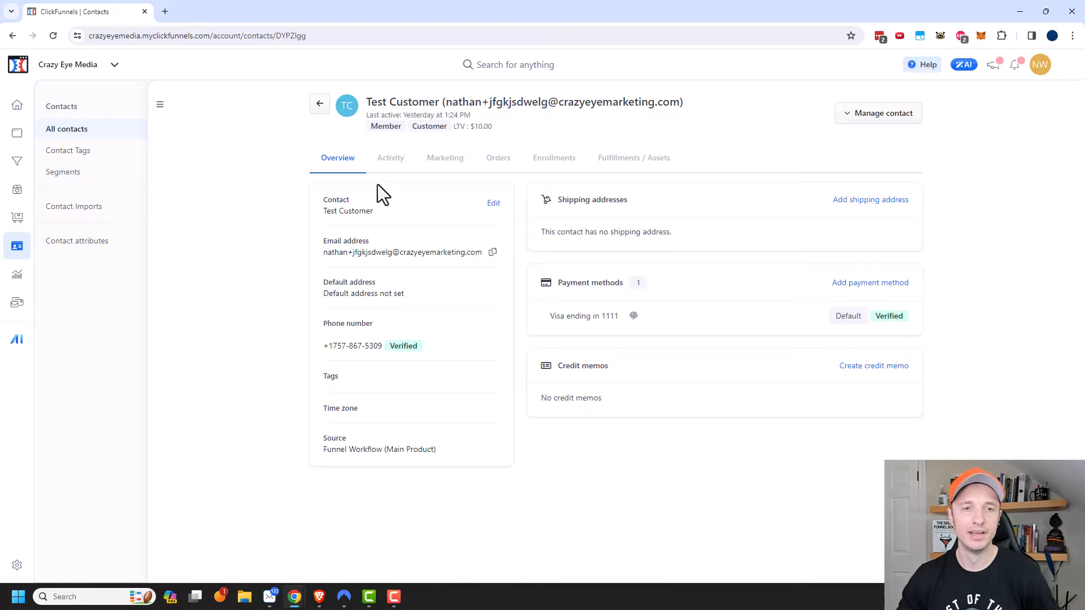
# - Show the Activity timeline with page views, the $10 order and paid transaction
pyautogui.click(386, 158)
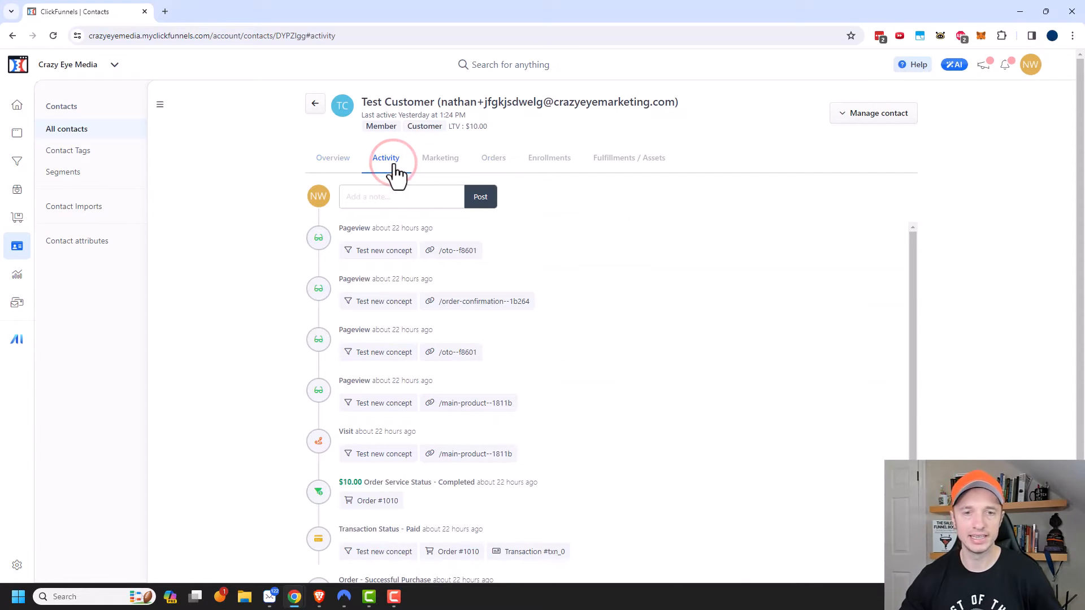
pyautogui.scroll(-3)
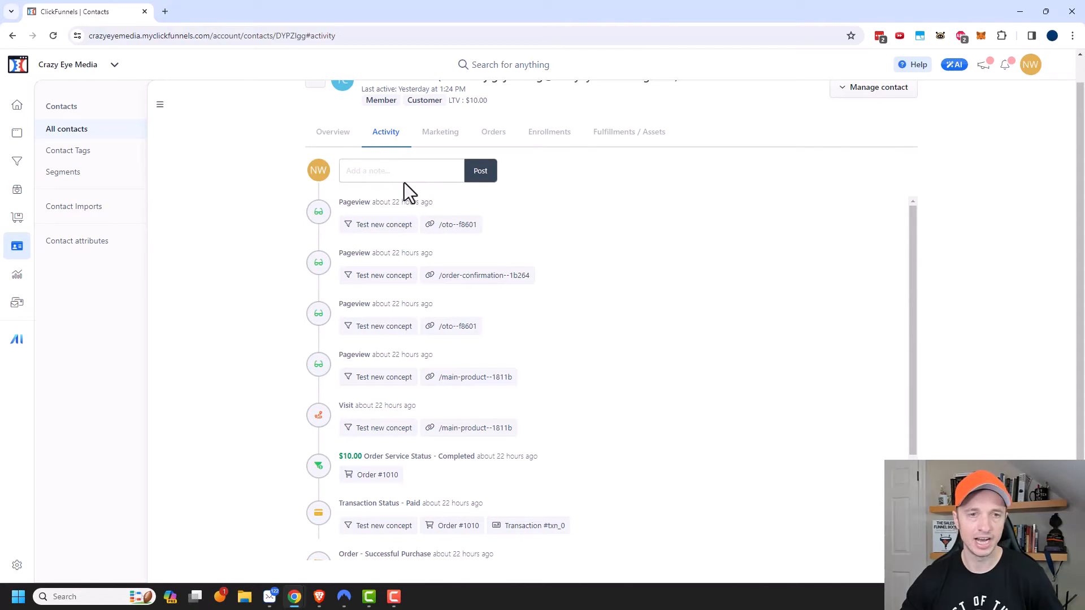
pyautogui.moveTo(479, 171)
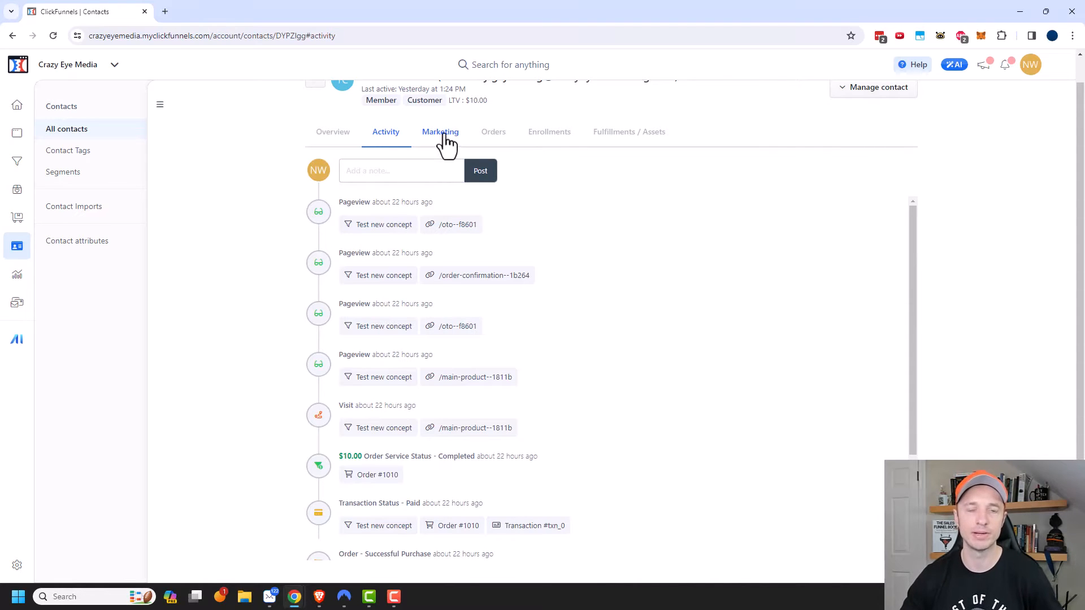
# - Show the Marketing history, empty of workflow runs, broadcasts and calendar registrations
pyautogui.click(440, 131)
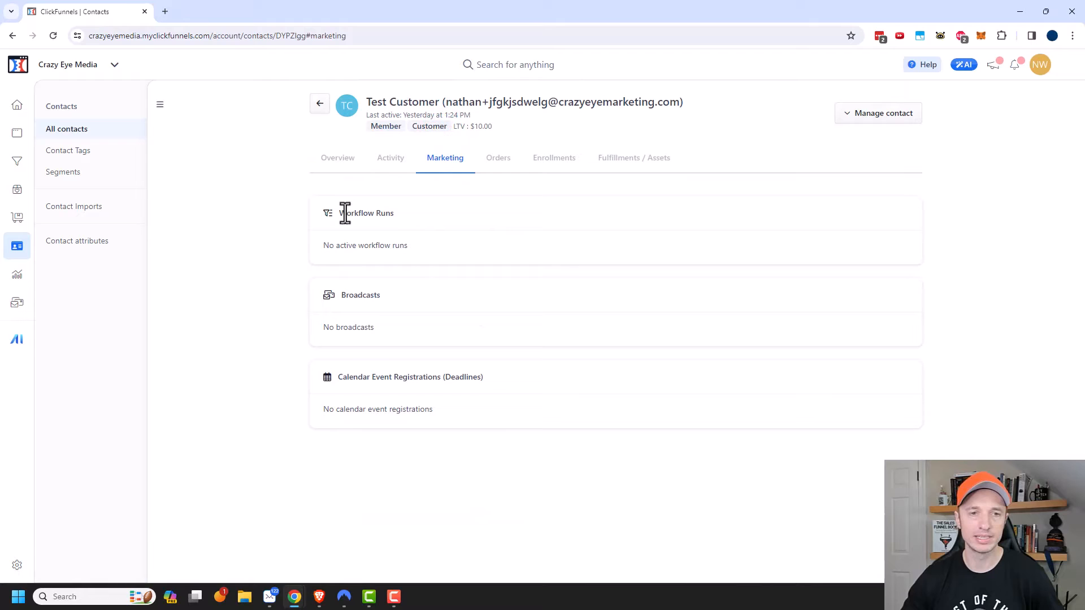
pyautogui.moveTo(358, 316)
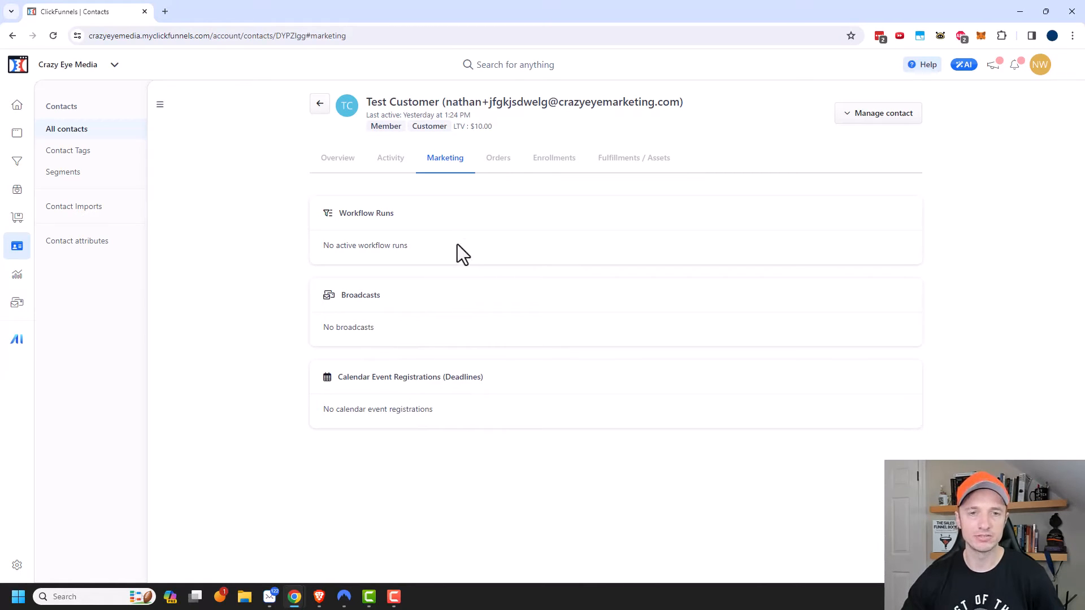
# - Show the Orders list with two orders and one approved $10 payment
pyautogui.click(497, 157)
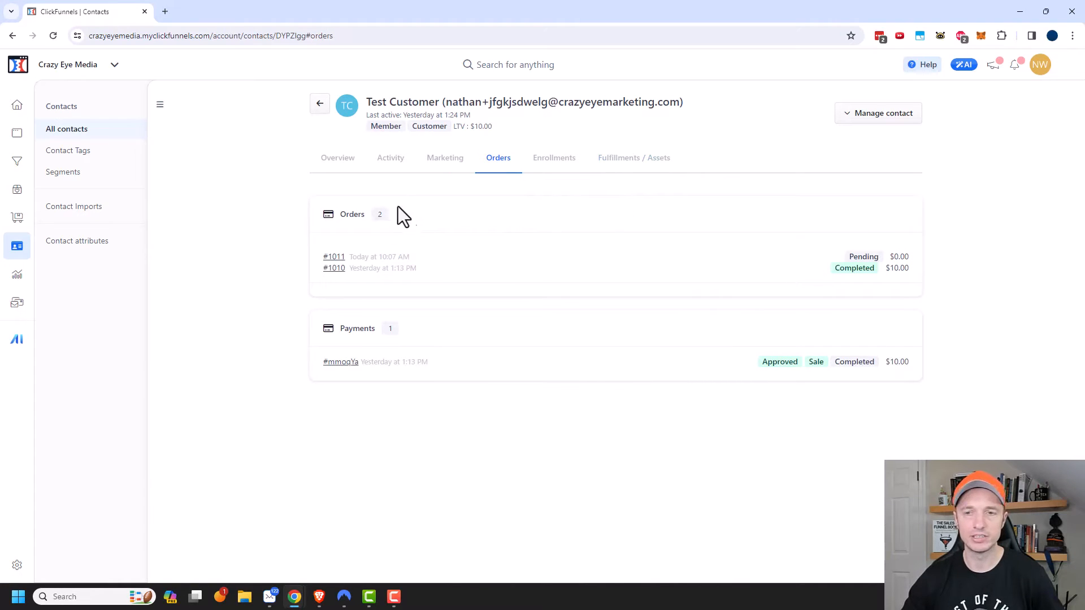
pyautogui.moveTo(854, 268)
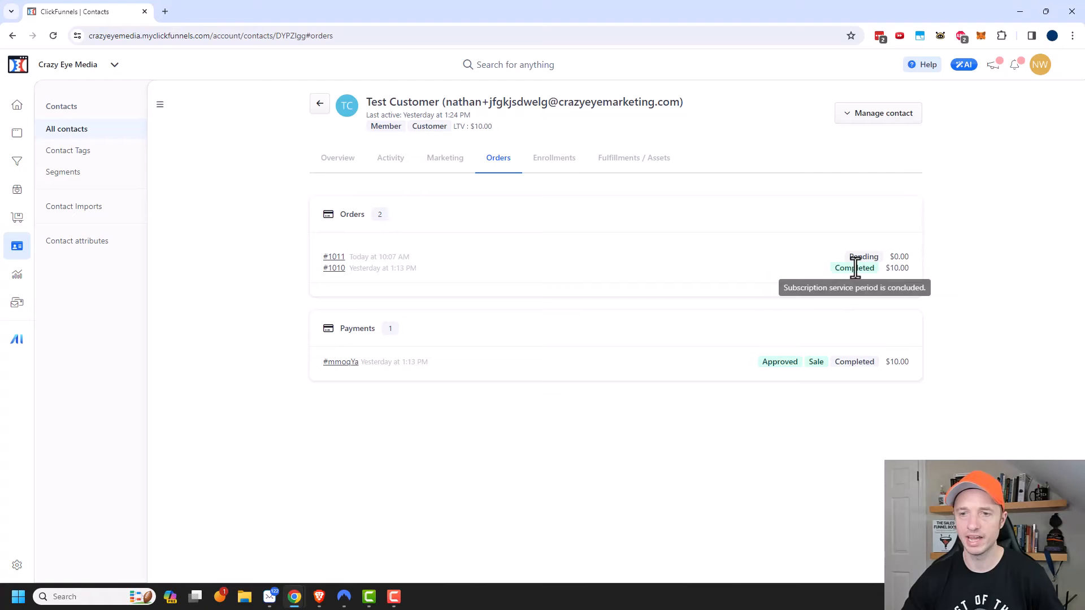
pyautogui.moveTo(812, 362)
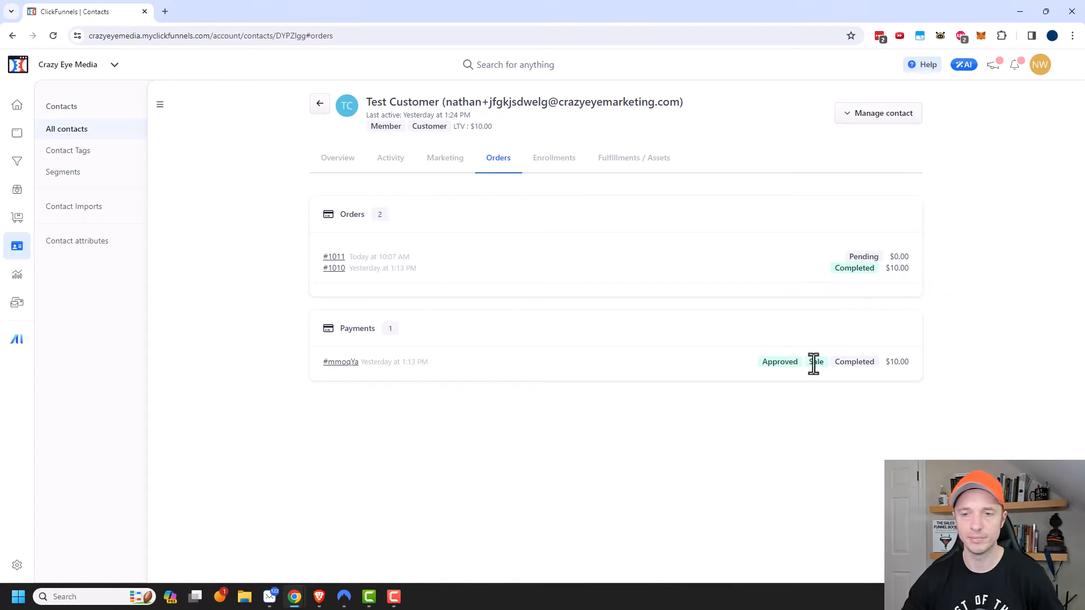
pyautogui.moveTo(861, 344)
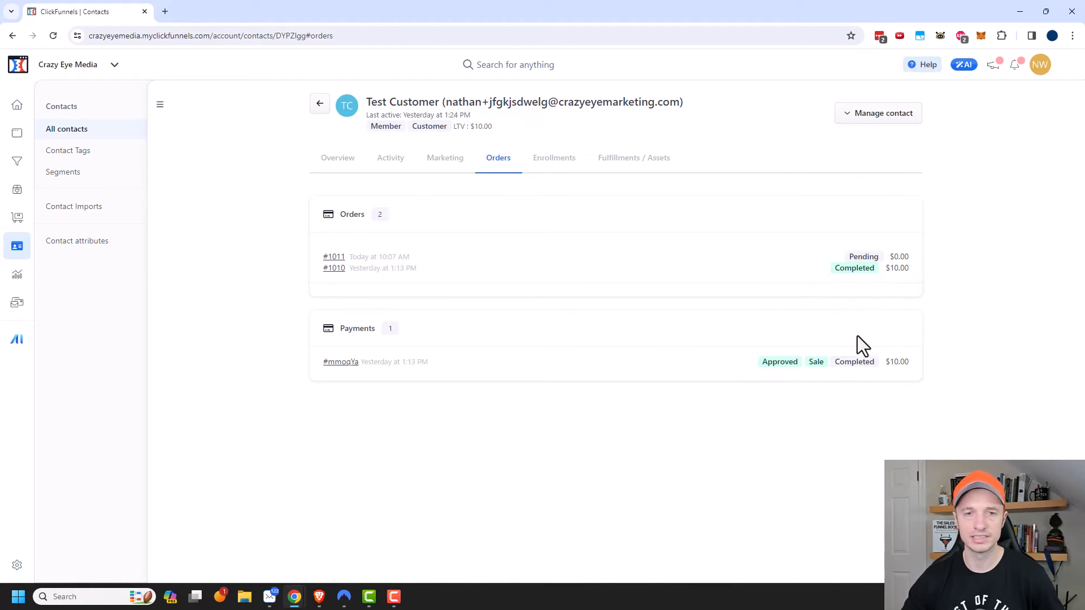
# - Review the Main Product Course enrollment details, then return and go to Fulfillments / Assets
pyautogui.click(553, 157)
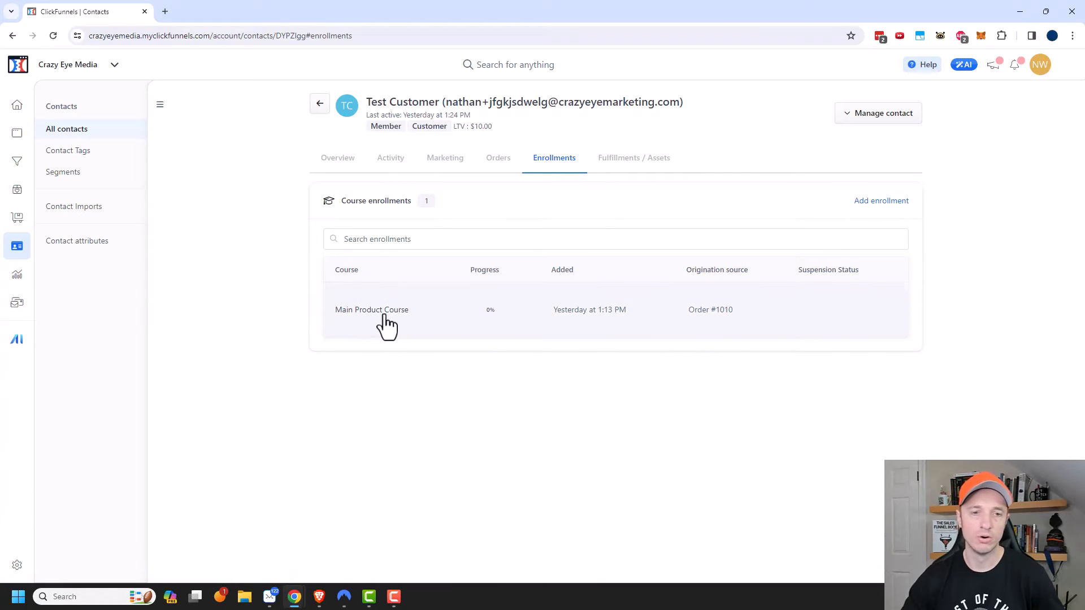
pyautogui.click(372, 309)
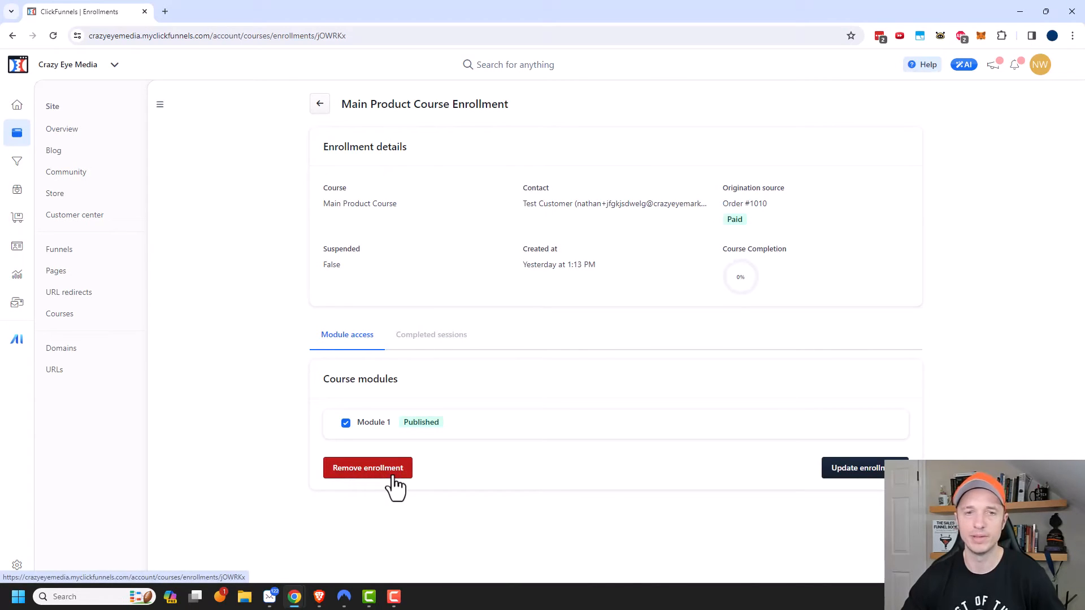
pyautogui.click(320, 103)
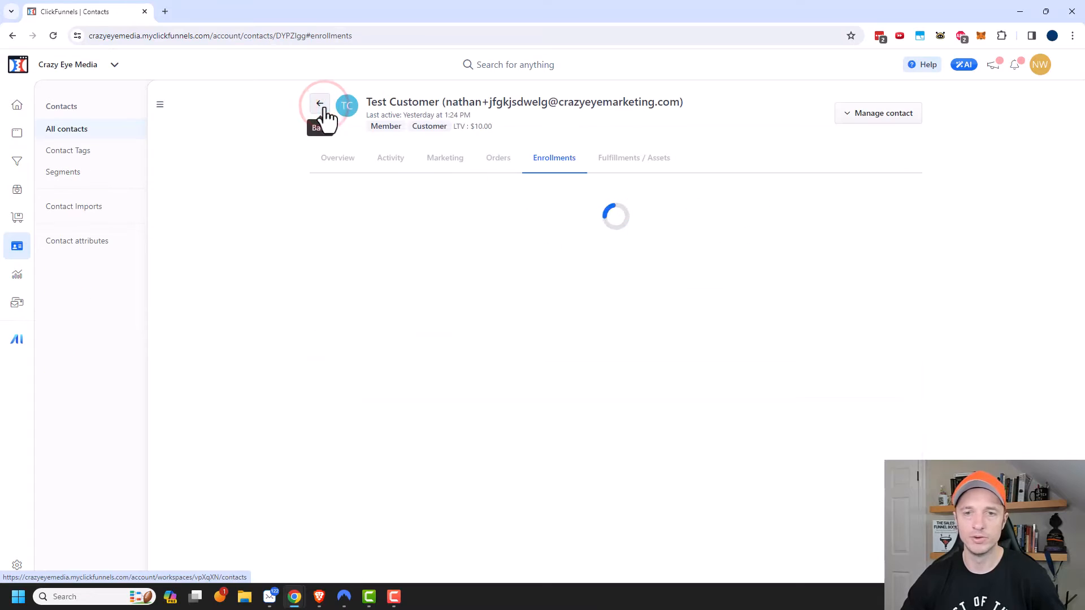
pyautogui.click(633, 157)
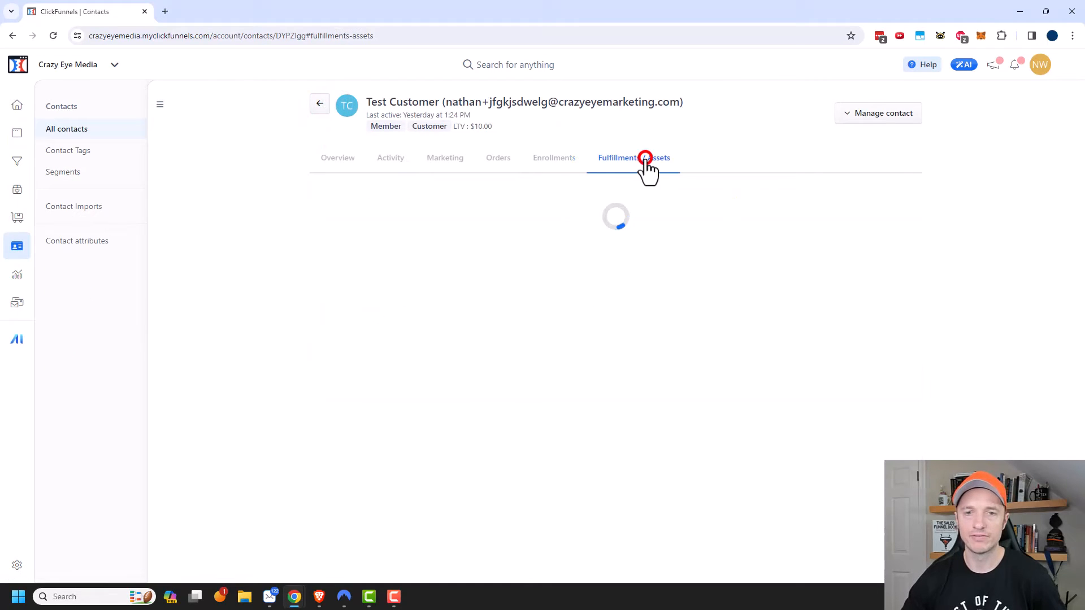
# - Load the Fulfillments / Assets view showing no fulfillments and no granted digital assets
pyautogui.click(633, 158)
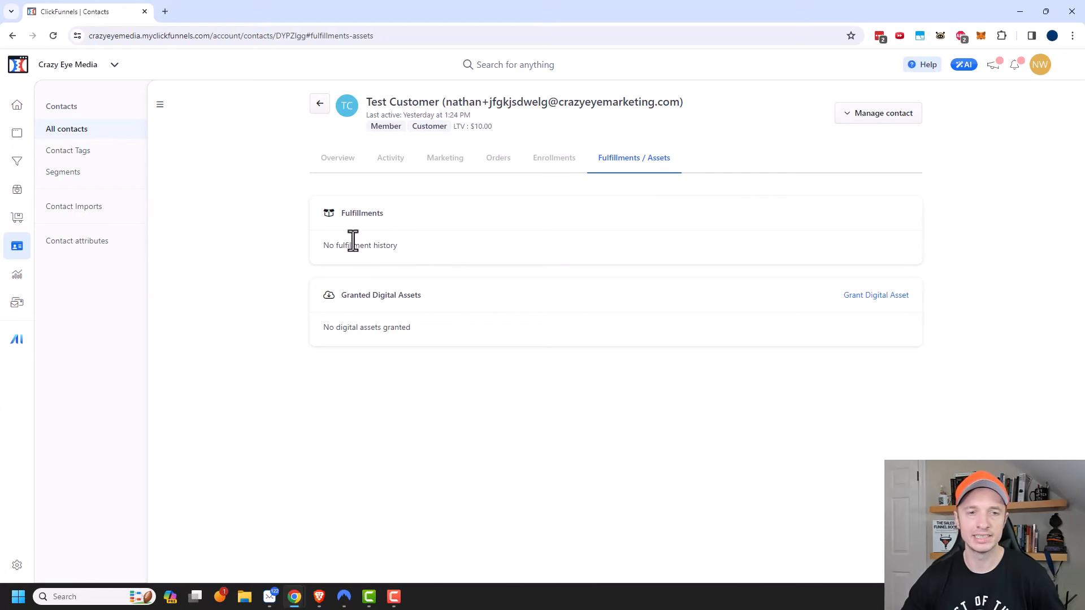
pyautogui.moveTo(442, 328)
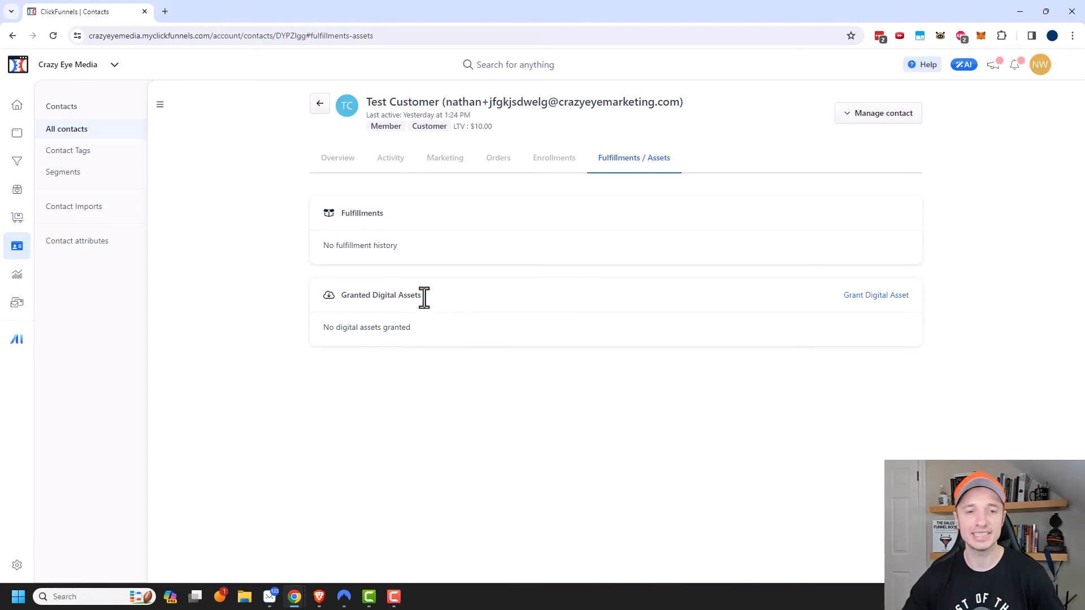
pyautogui.moveTo(381, 333)
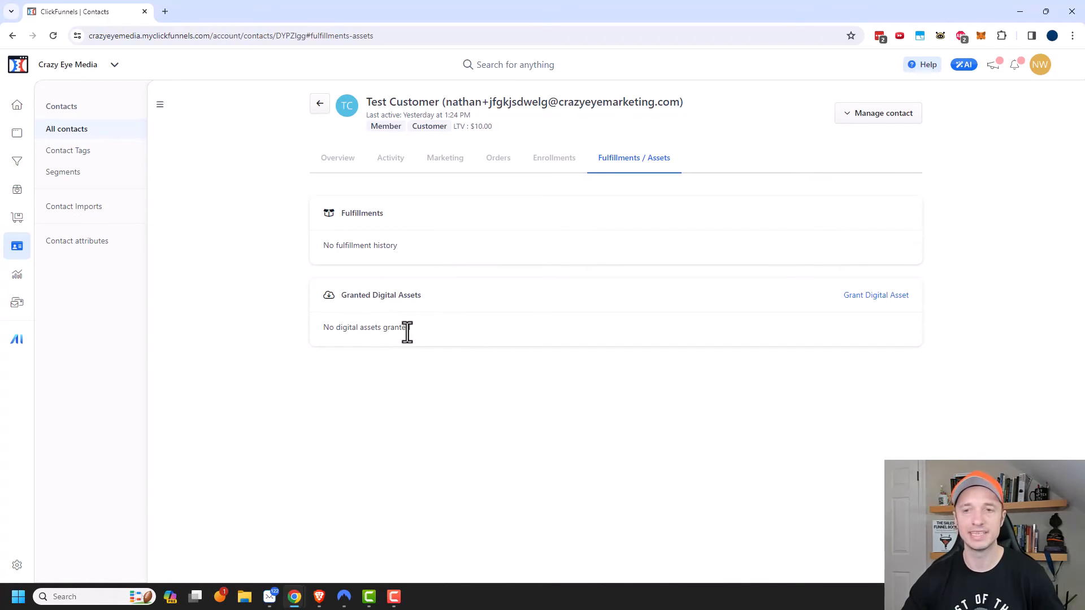
pyautogui.moveTo(386, 125)
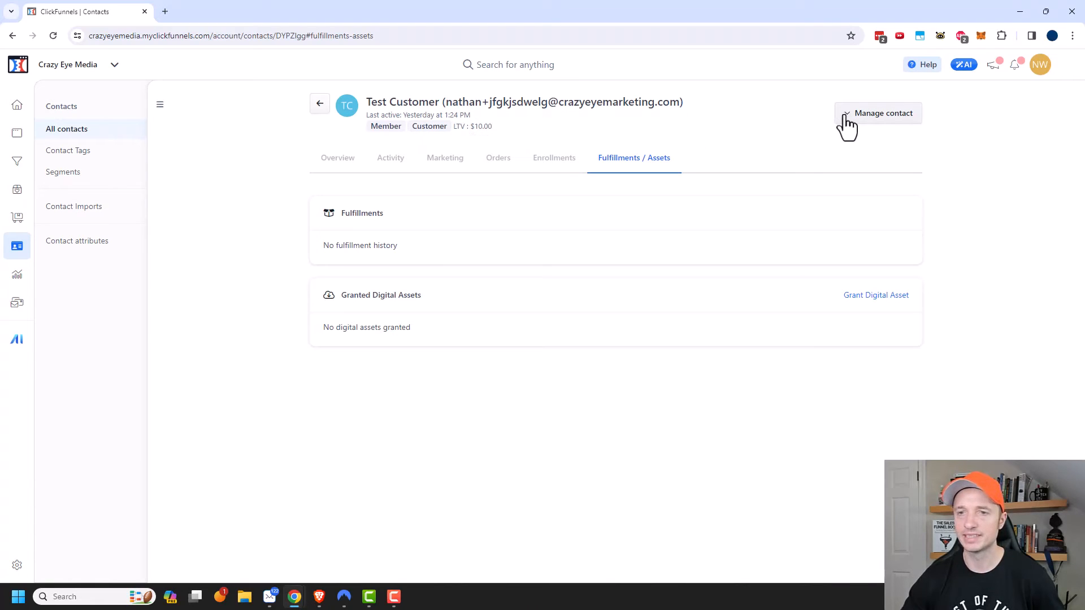
# - Check the Manage contact actions, then go back to the nine-contact list
pyautogui.click(884, 113)
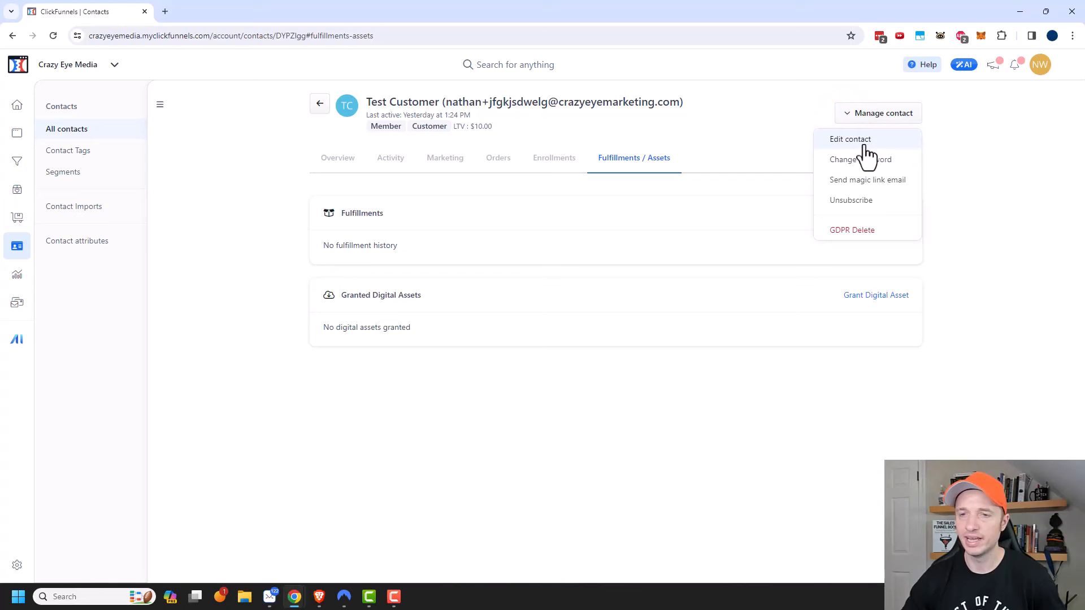
pyautogui.moveTo(861, 159)
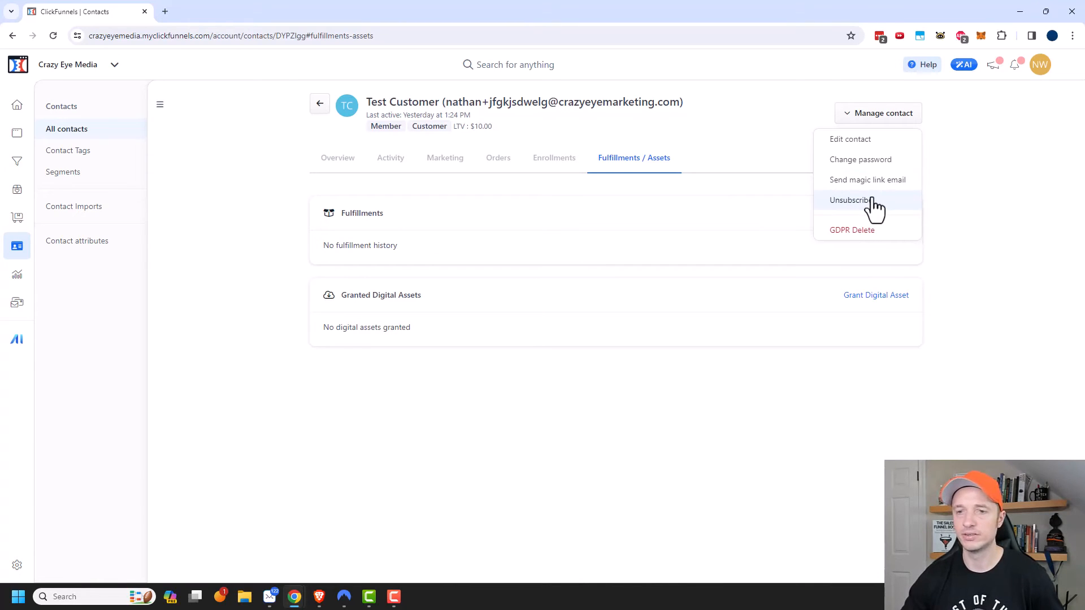
pyautogui.moveTo(852, 229)
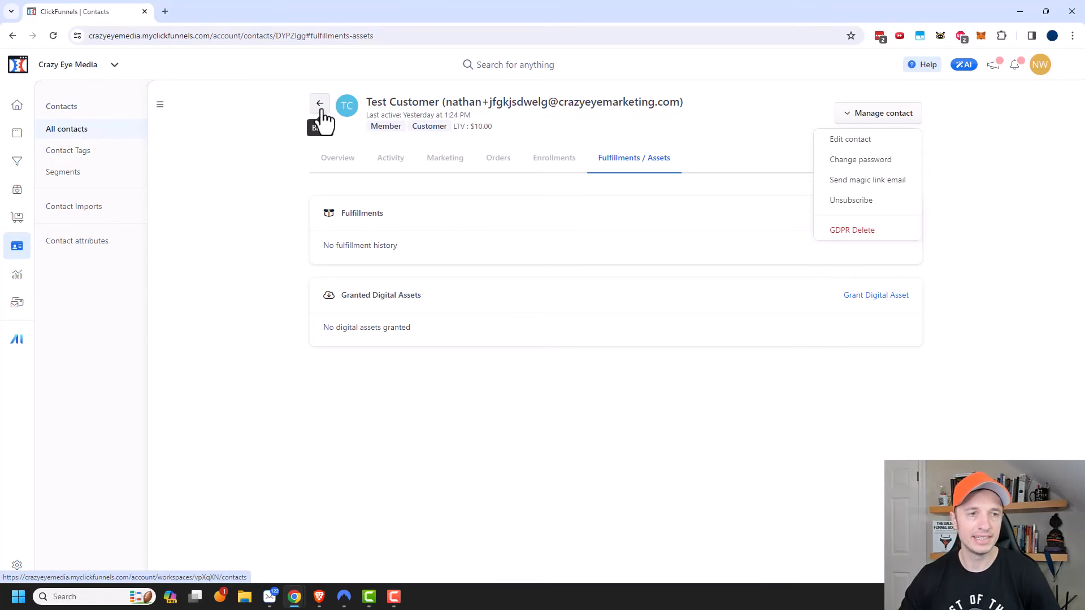
pyautogui.click(319, 103)
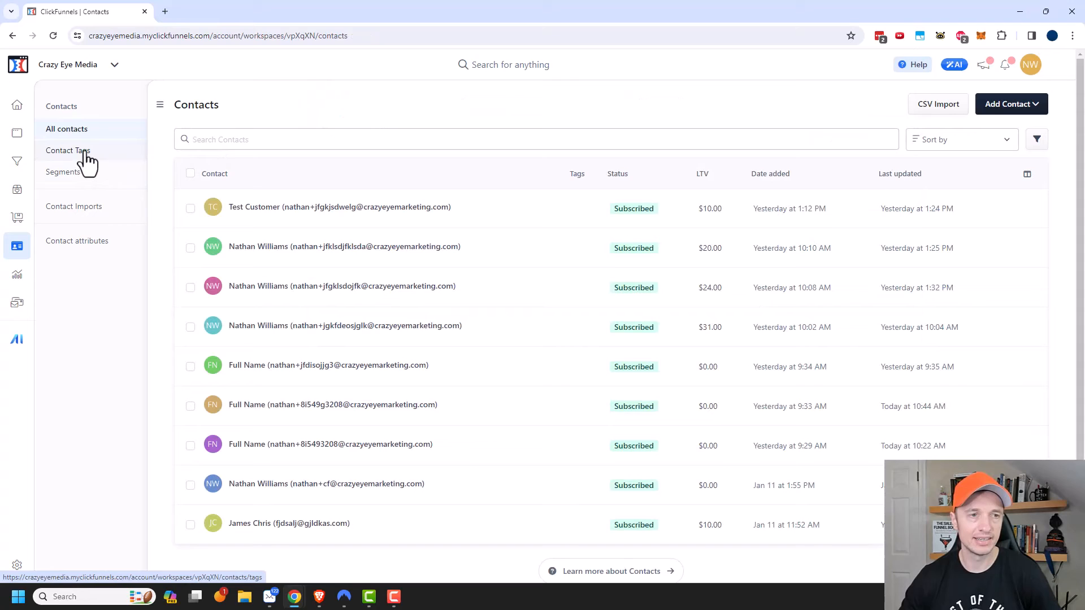
# - Change the Ready for Broadcasts tag colour to purple #9c73d2 and save it
pyautogui.click(68, 151)
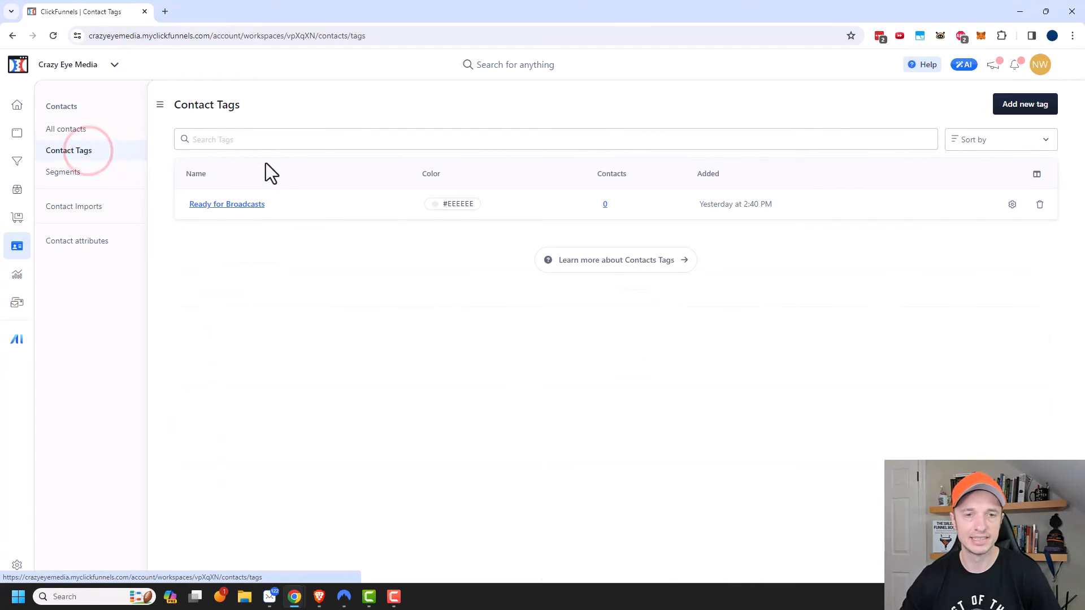
pyautogui.moveTo(295, 226)
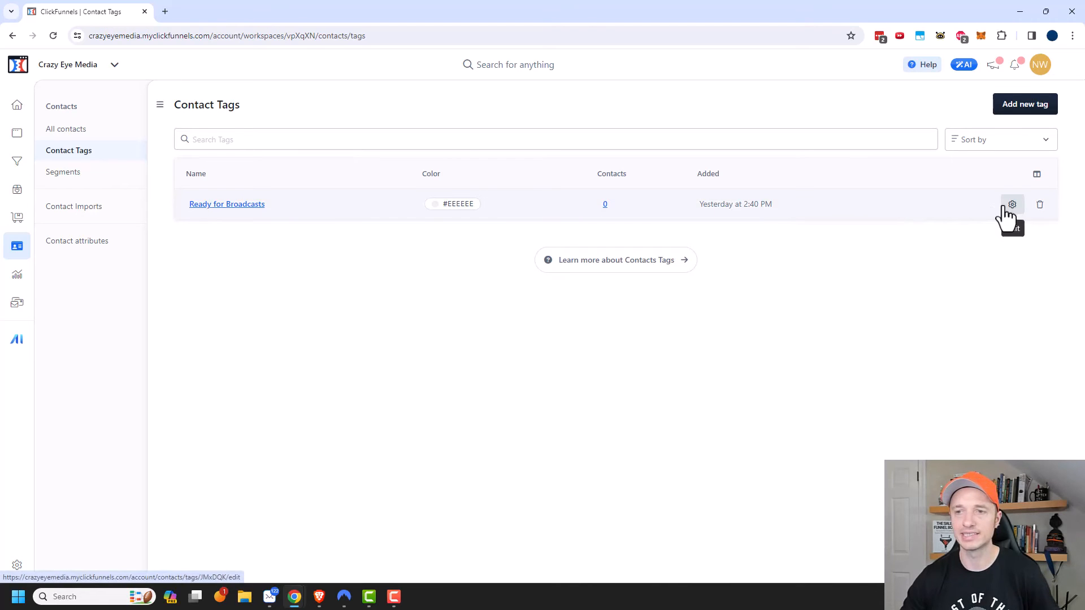
pyautogui.click(1010, 205)
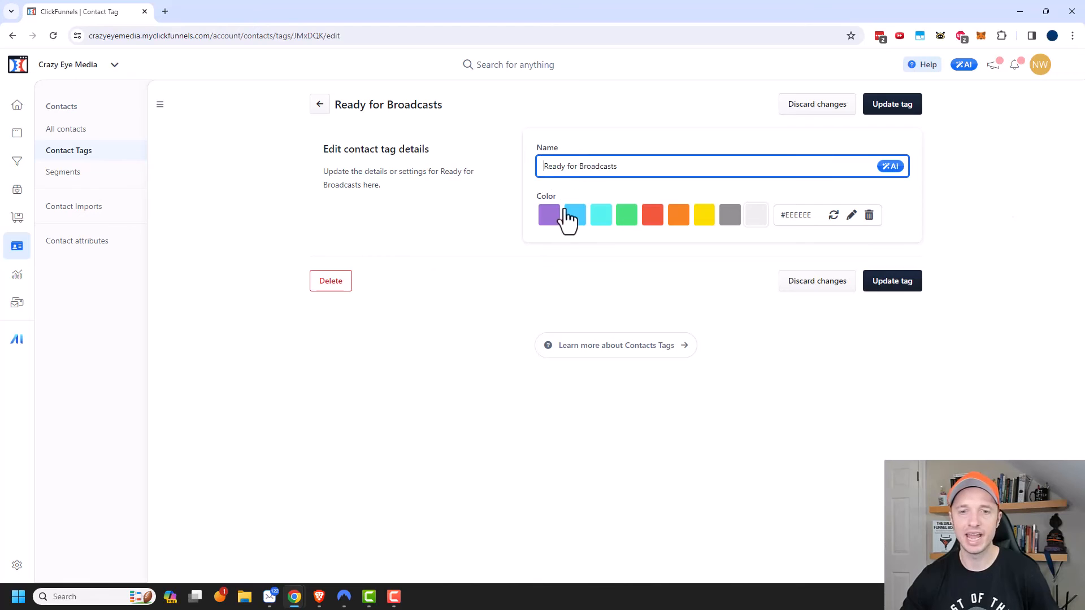
pyautogui.click(574, 215)
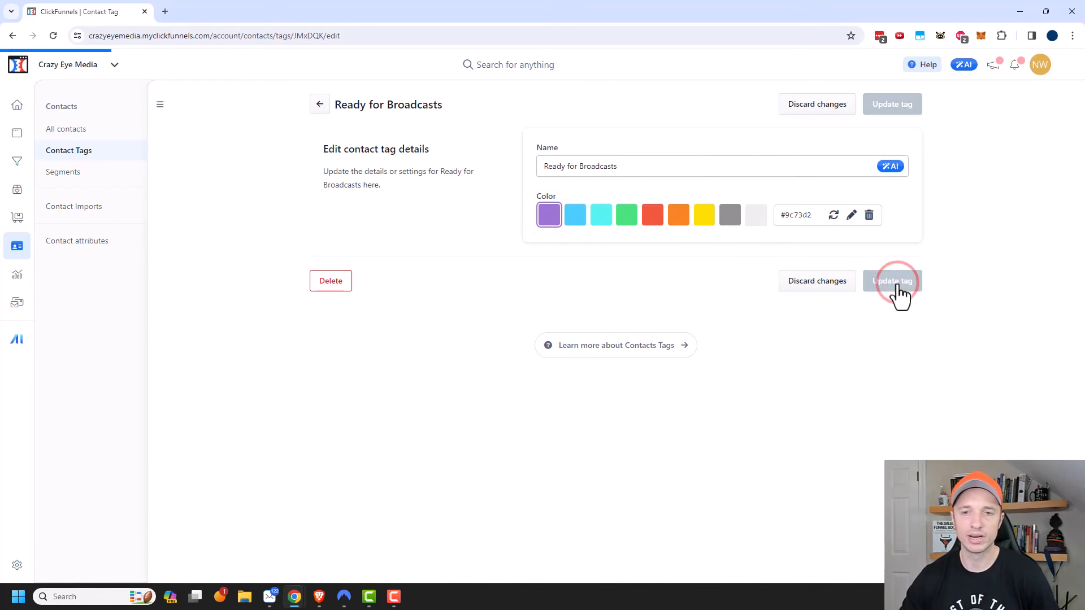
pyautogui.click(891, 281)
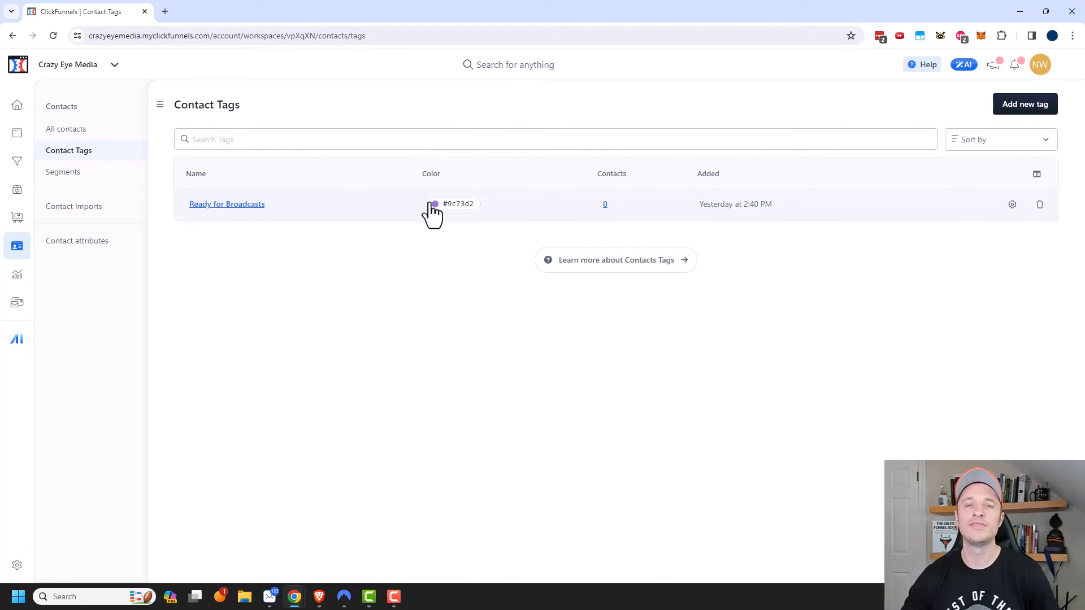
pyautogui.moveTo(226, 204)
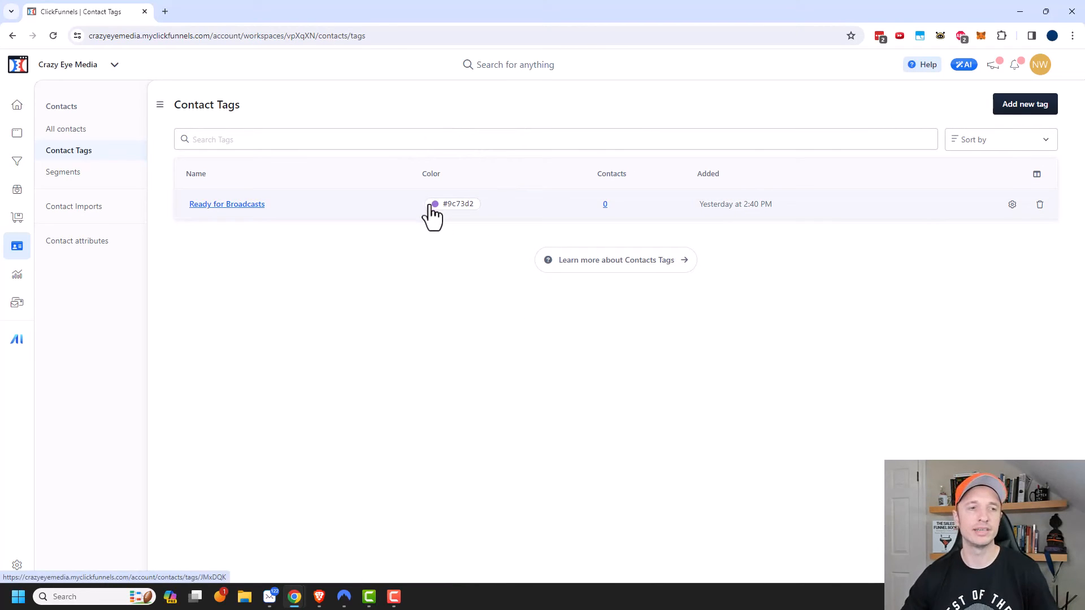
pyautogui.click(63, 172)
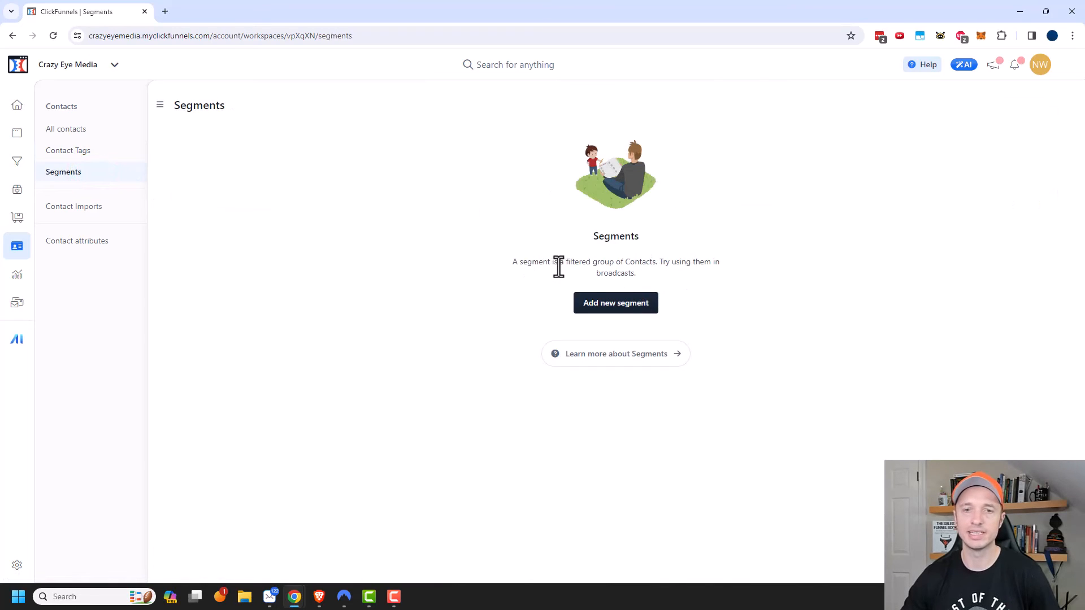
pyautogui.moveTo(705, 283)
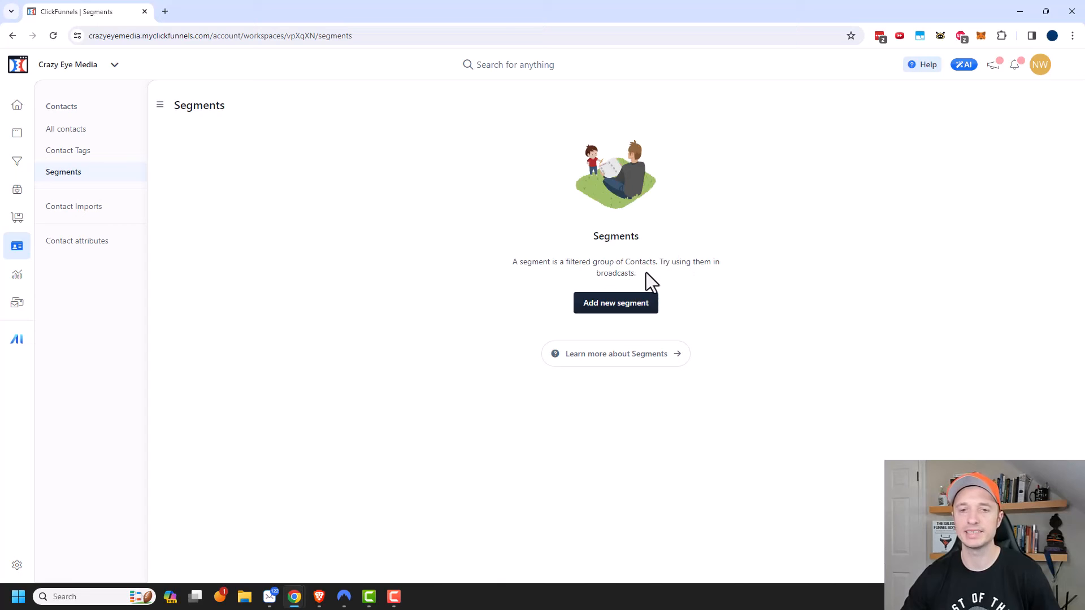
# - Start a new segment named ClickFunnels 2.0 Course Members
pyautogui.click(614, 303)
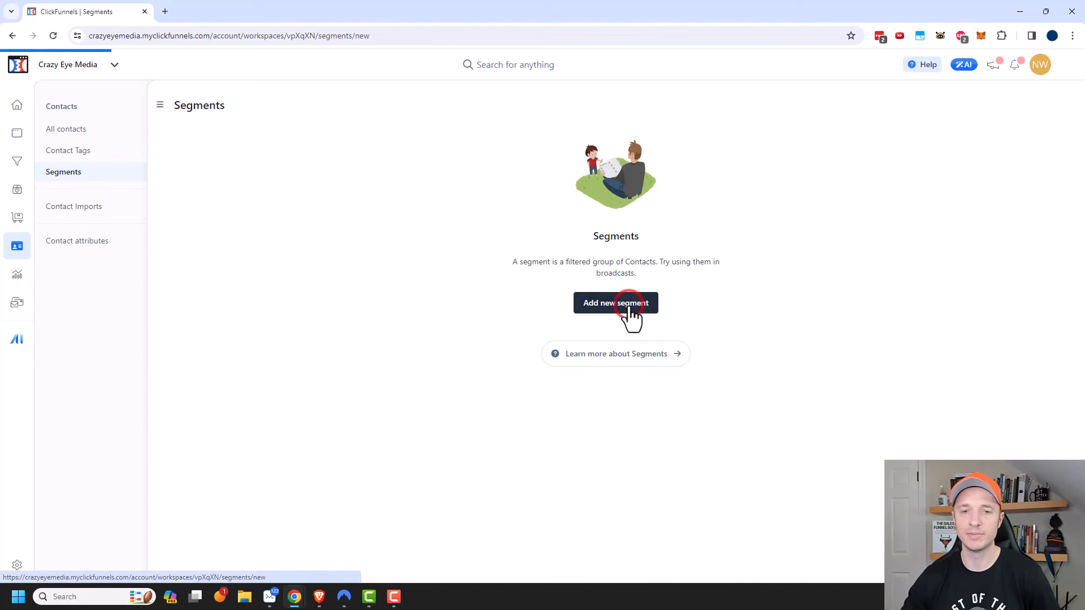
pyautogui.click(615, 303)
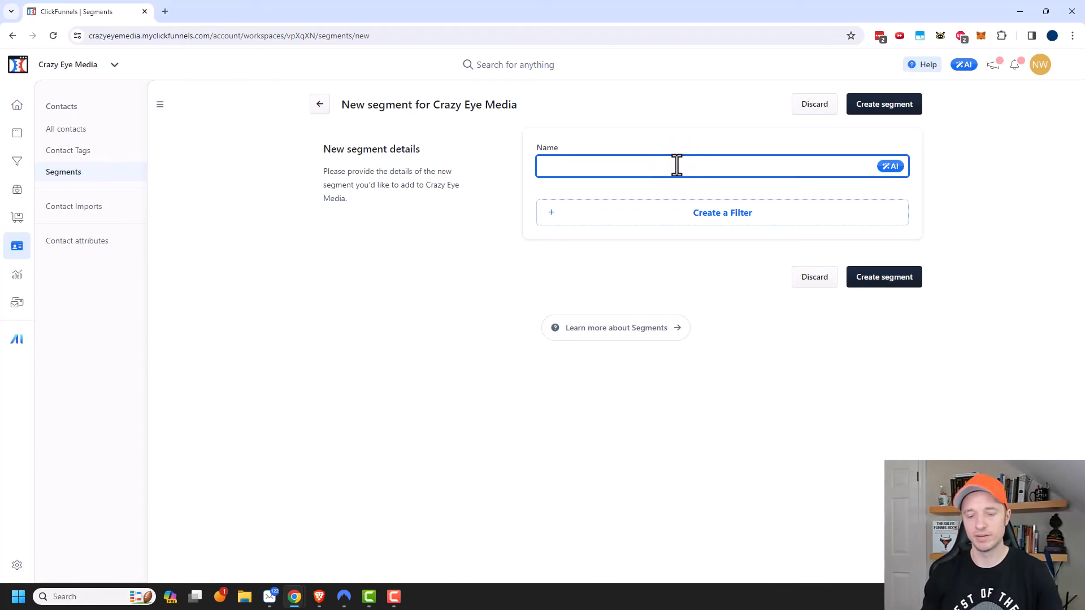
pyautogui.write('ClickFunnels 2.0 Course Members')
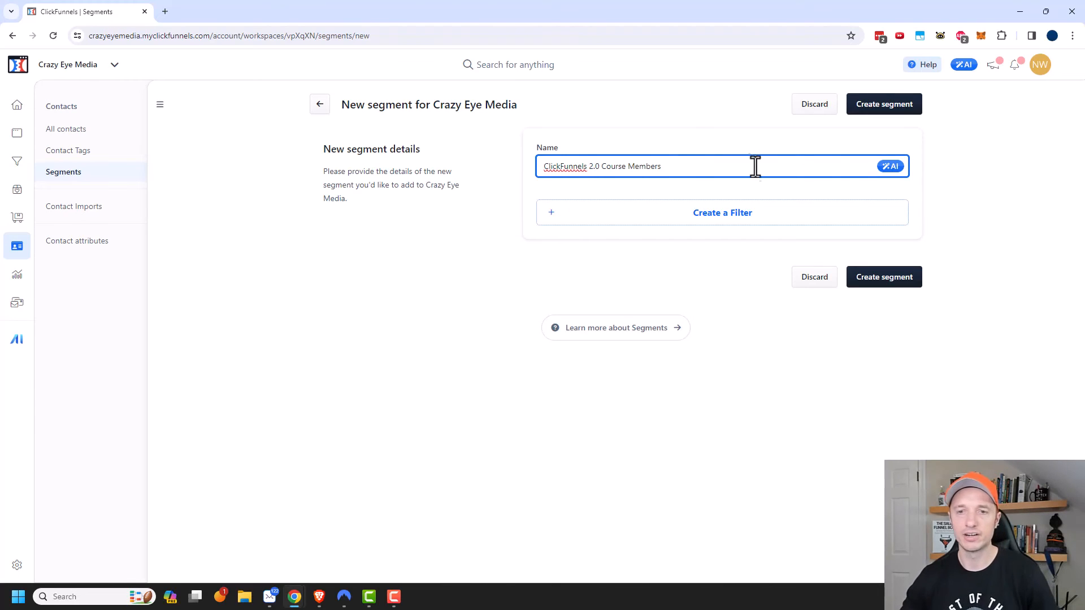
# - Filter on Enrolled in Course is ClickFunnels 2.0 Course, create the segment and view its contacts
pyautogui.click(722, 212)
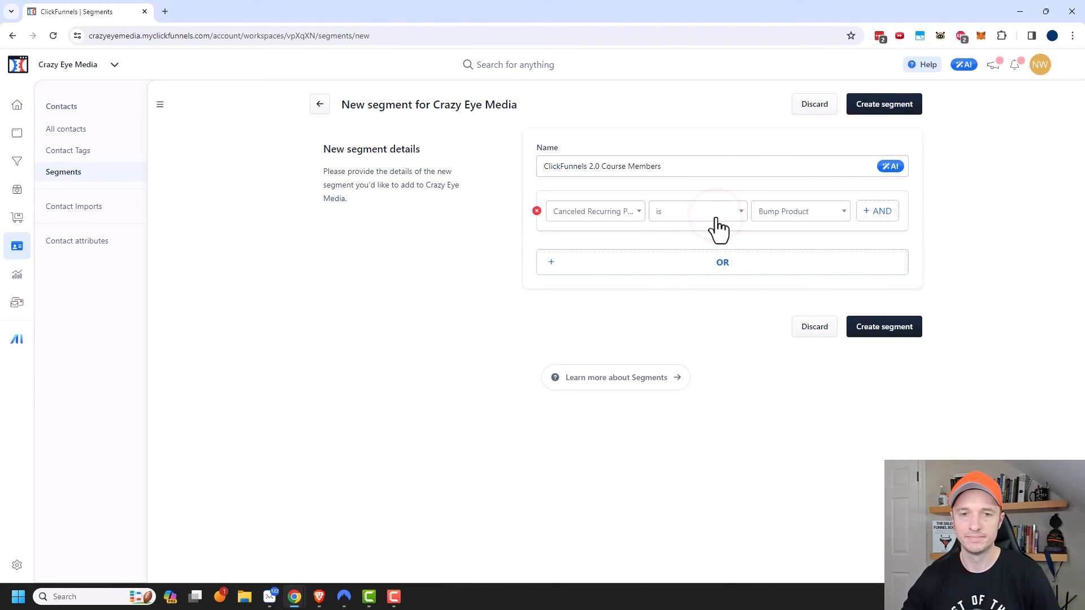
pyautogui.click(593, 211)
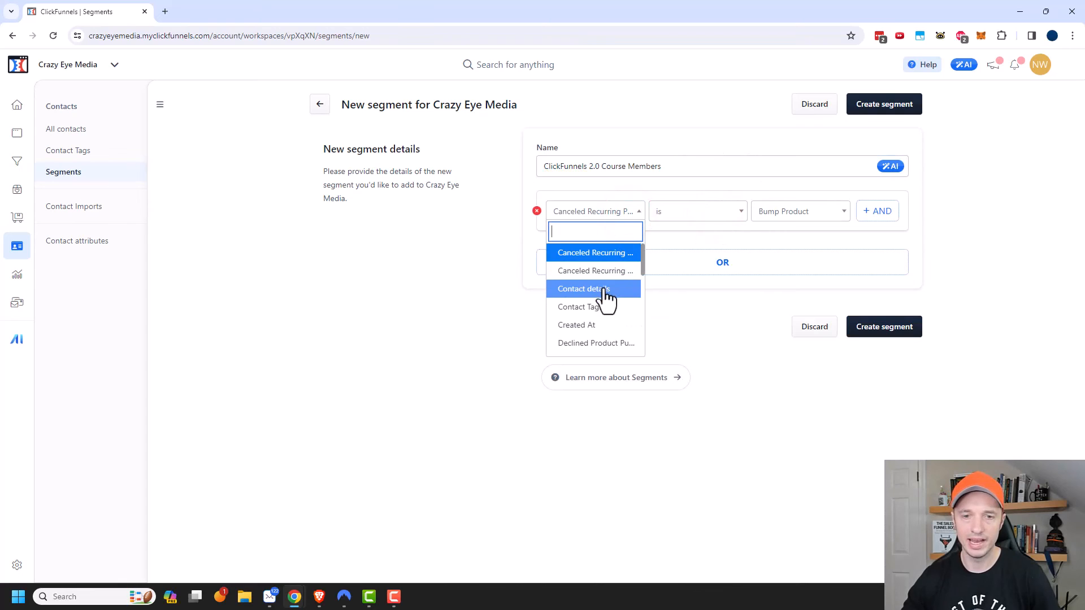
pyautogui.scroll(-3)
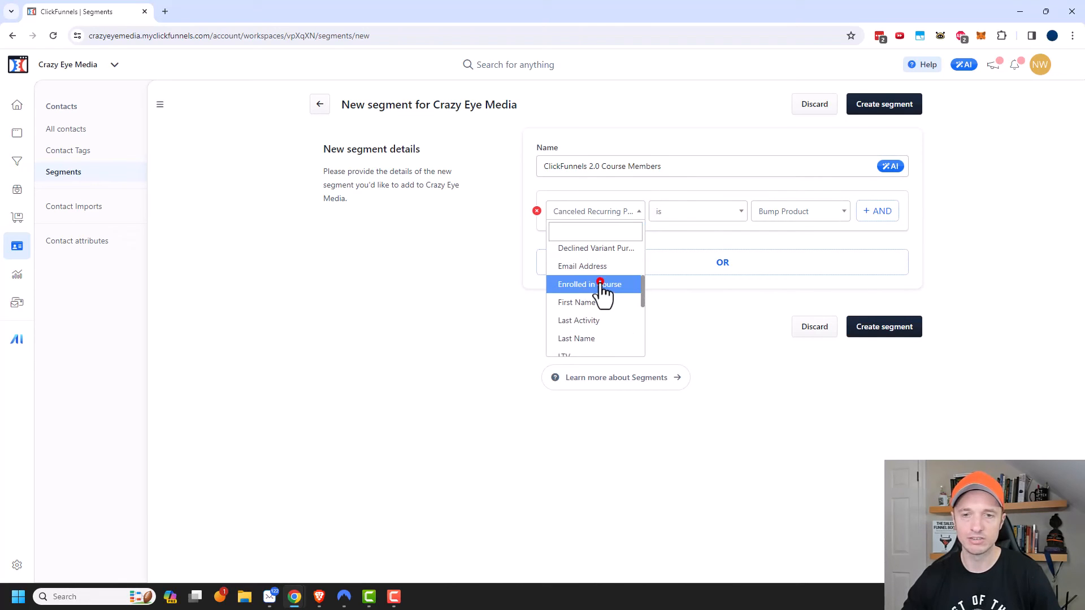
pyautogui.click(588, 284)
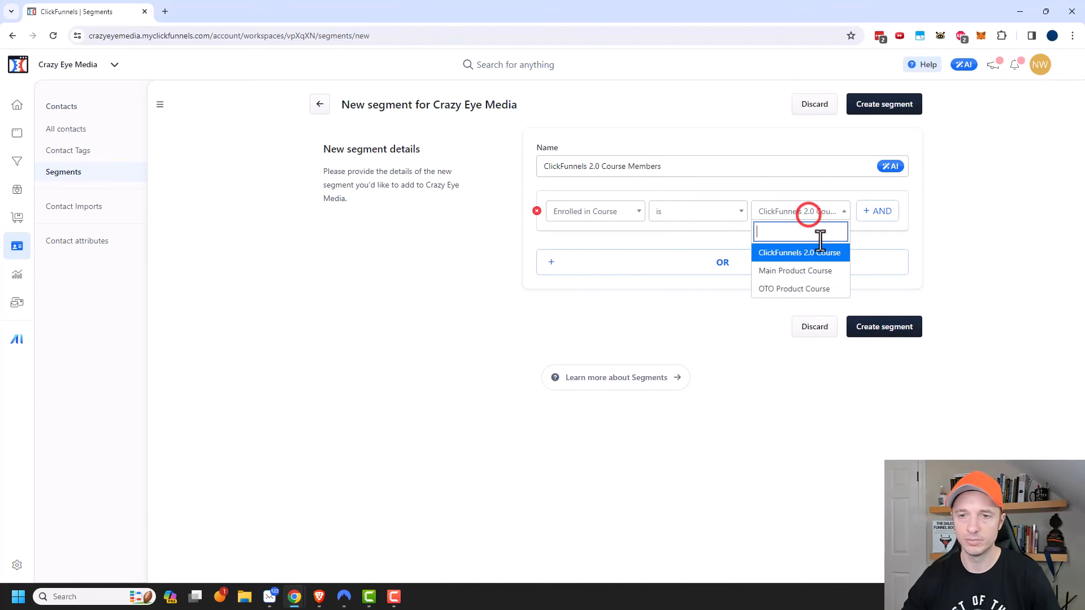
pyautogui.click(799, 252)
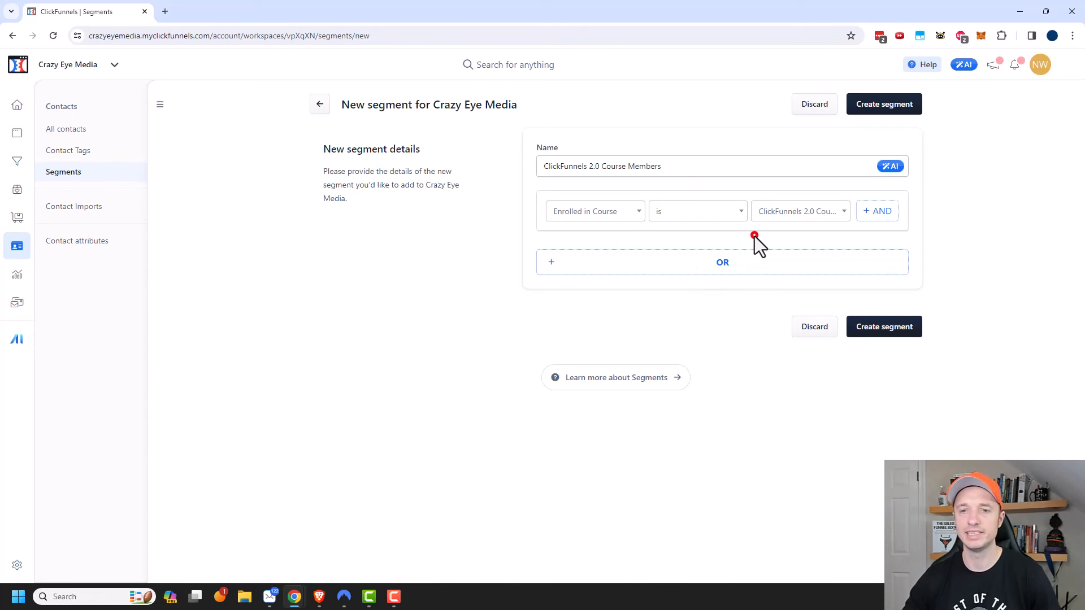
pyautogui.moveTo(883, 327)
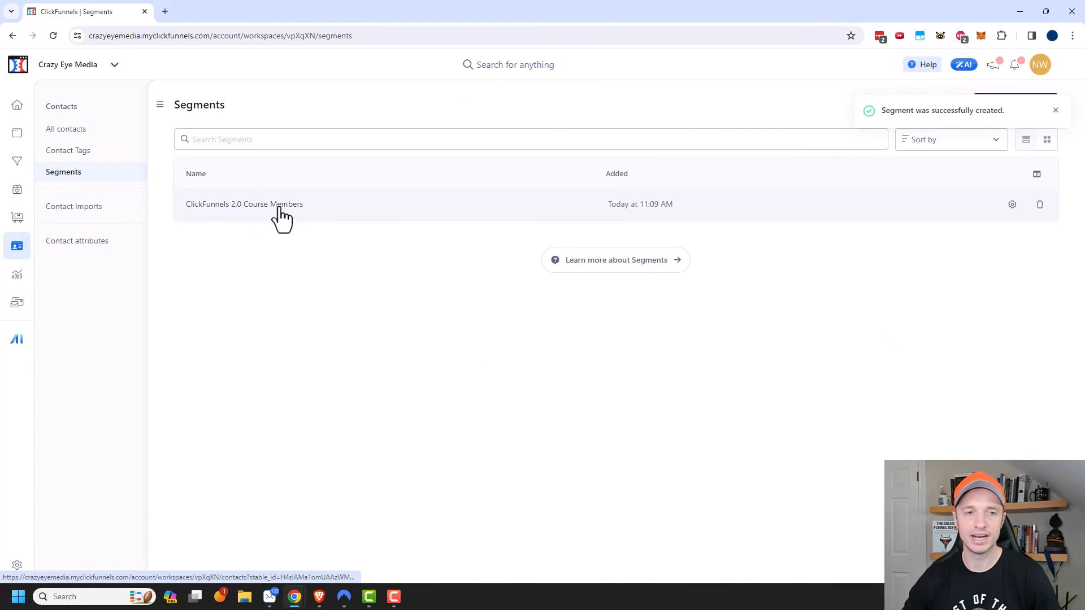
pyautogui.click(244, 203)
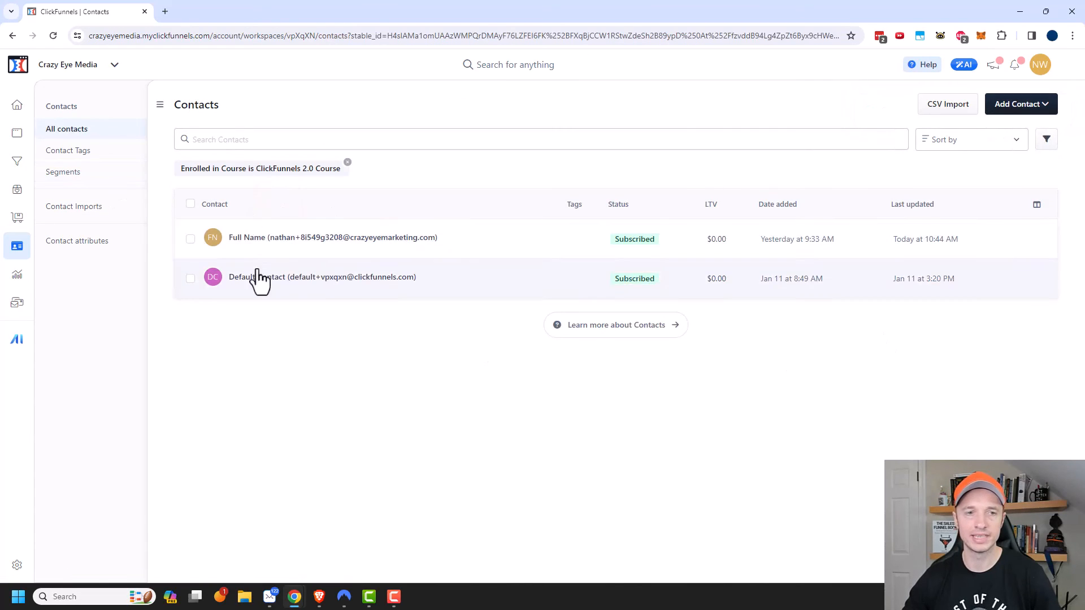
pyautogui.moveTo(296, 183)
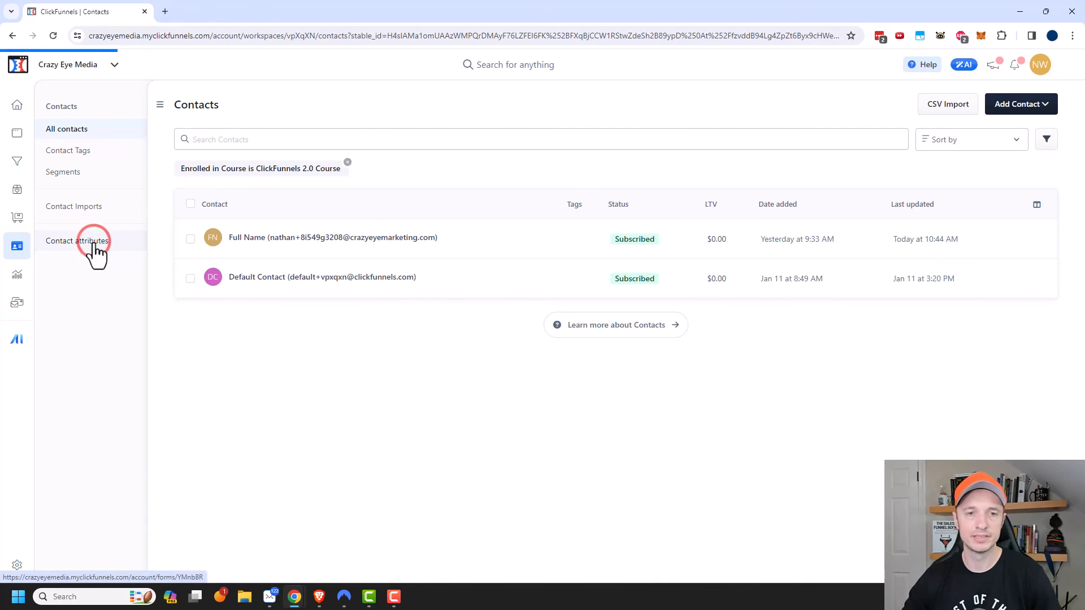
# - Start a new contact attribute labelled Eye Color
pyautogui.click(78, 240)
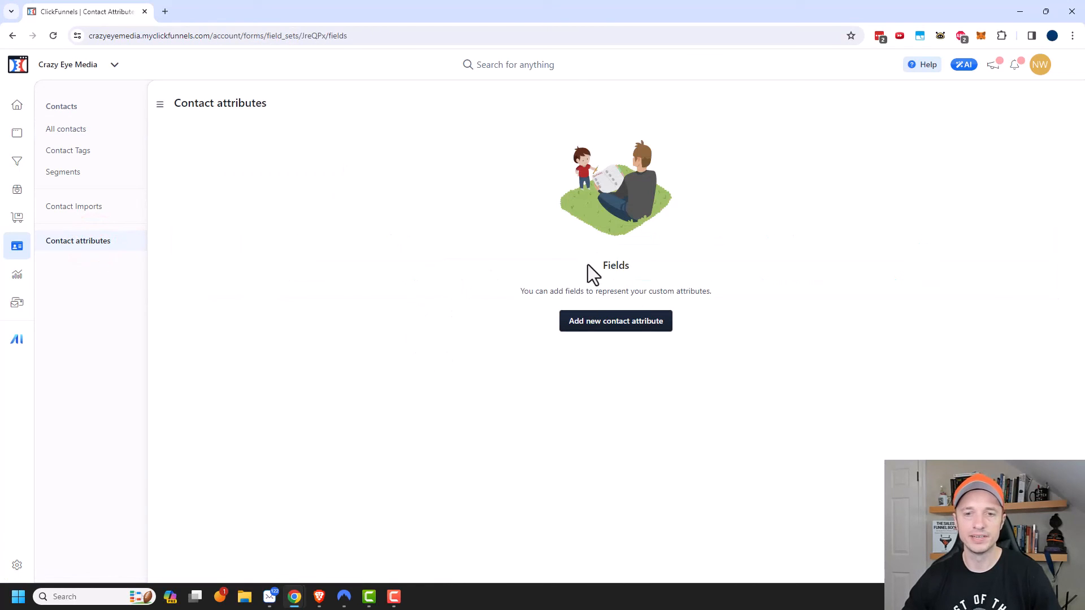
pyautogui.moveTo(635, 278)
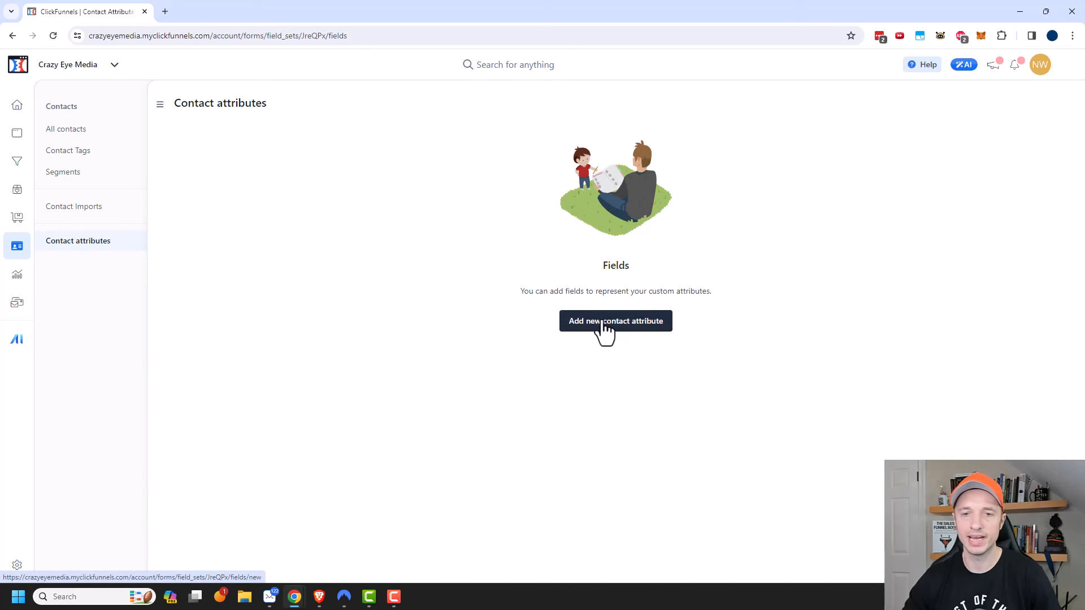
pyautogui.click(615, 320)
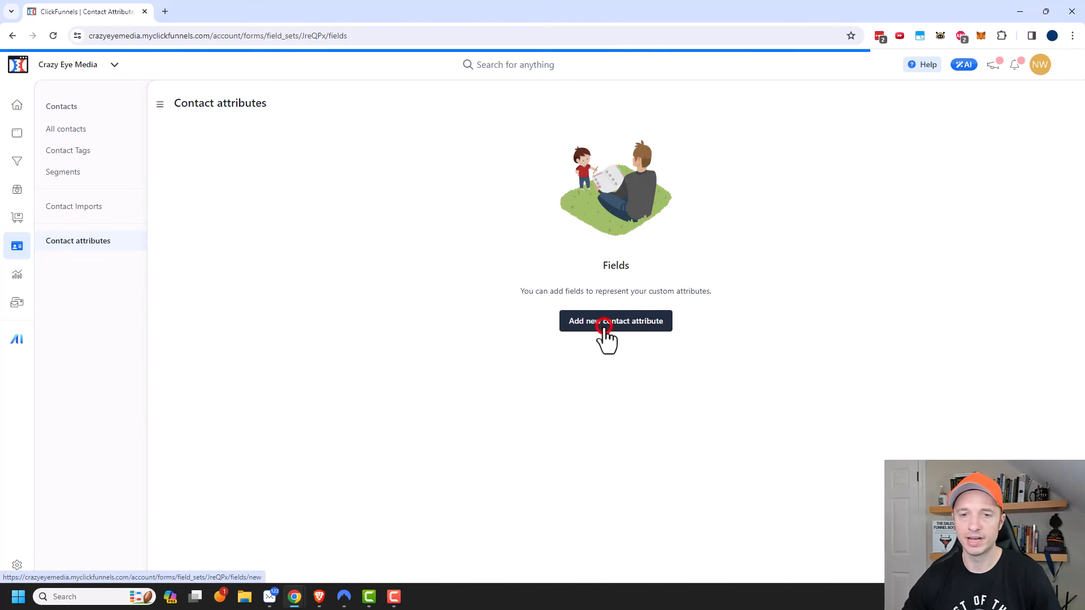
pyautogui.click(615, 320)
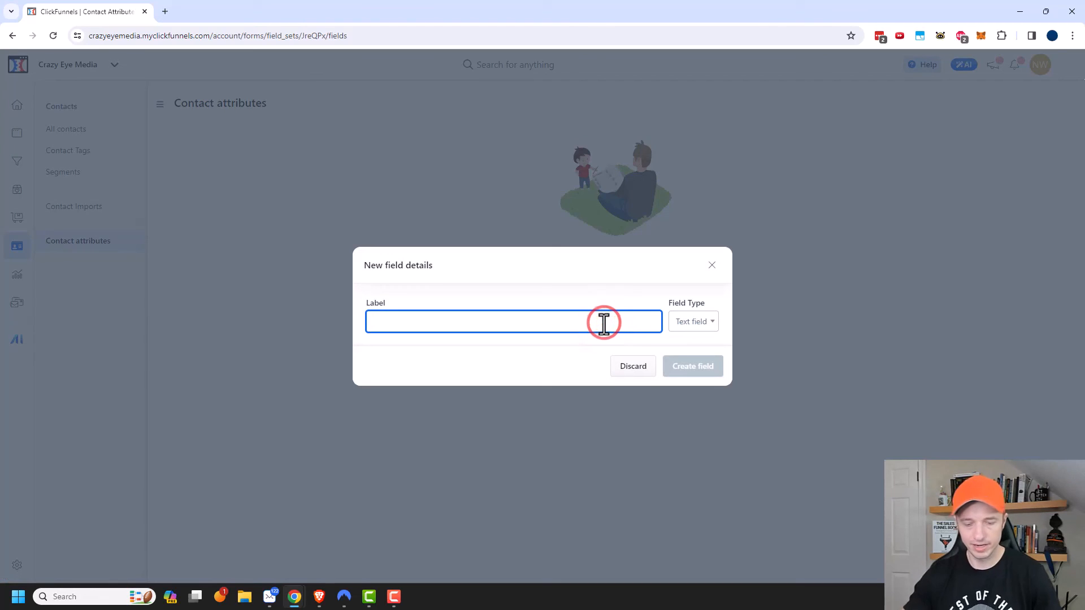
pyautogui.write('Eye Color')
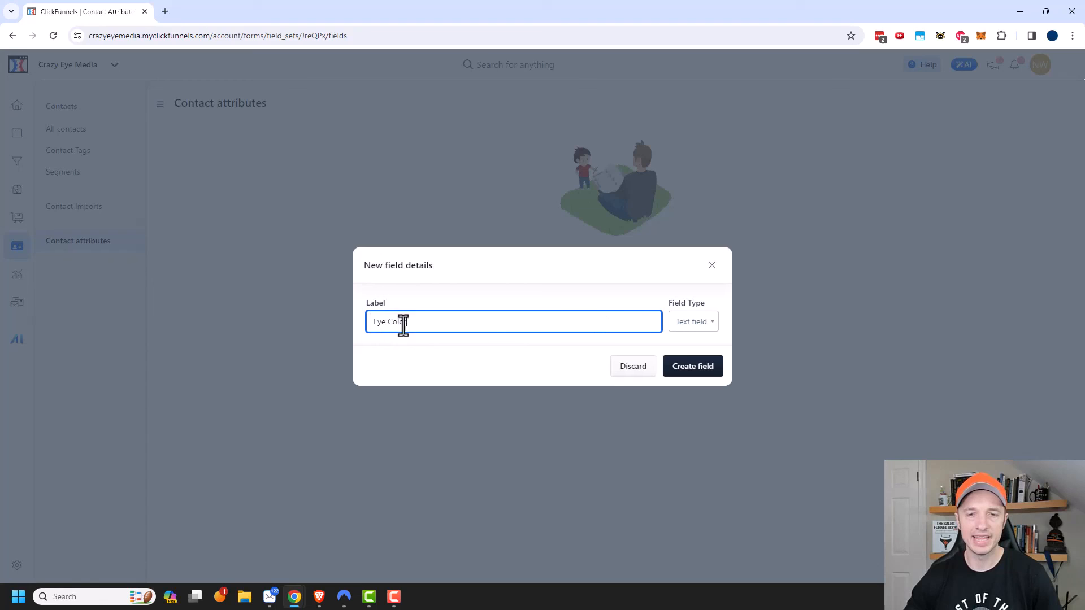
# - Make Eye Color a select field with Blue, Green, Brown and Other options and create it
pyautogui.click(691, 321)
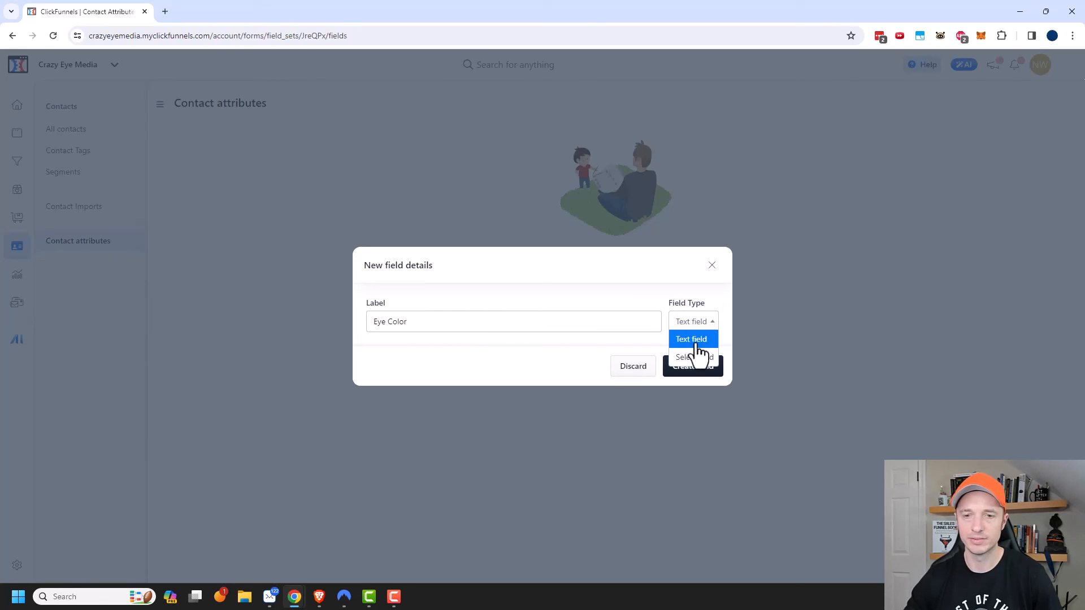
pyautogui.click(693, 357)
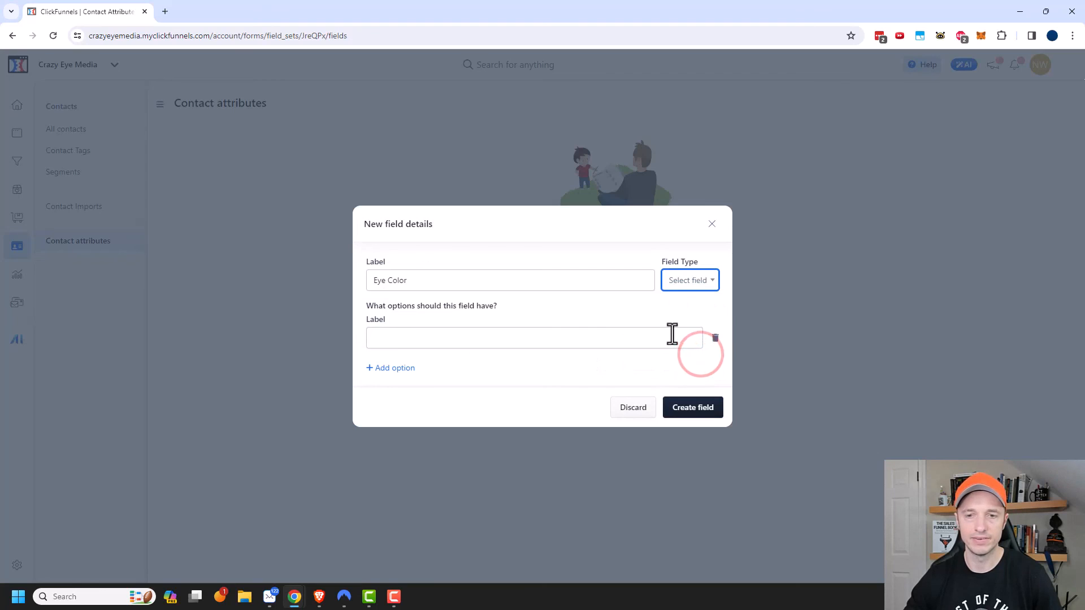
pyautogui.click(532, 338)
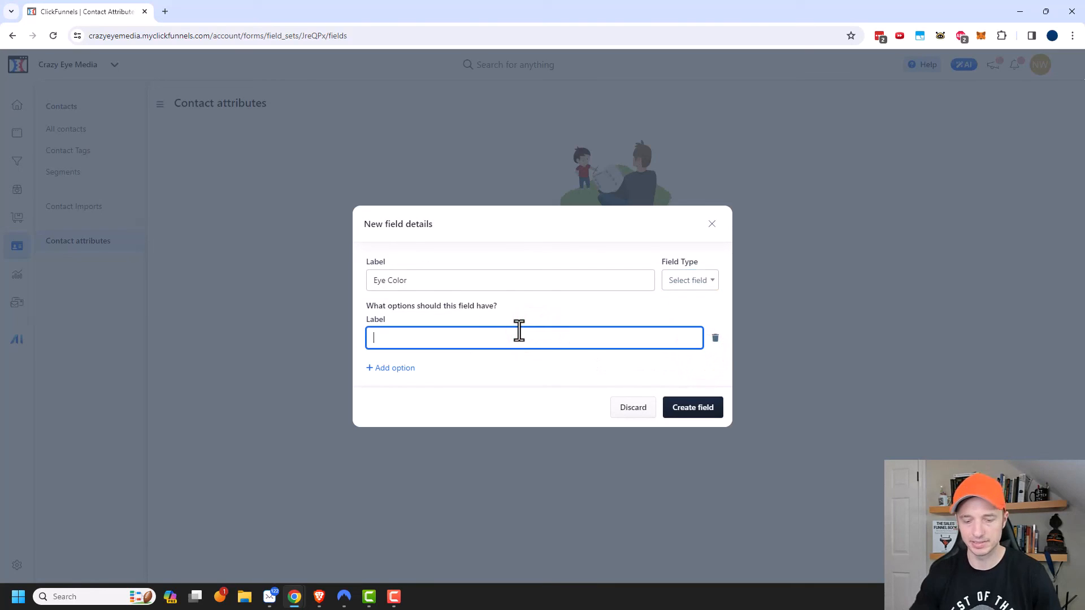
pyautogui.write('Green')
pyautogui.write('Other')
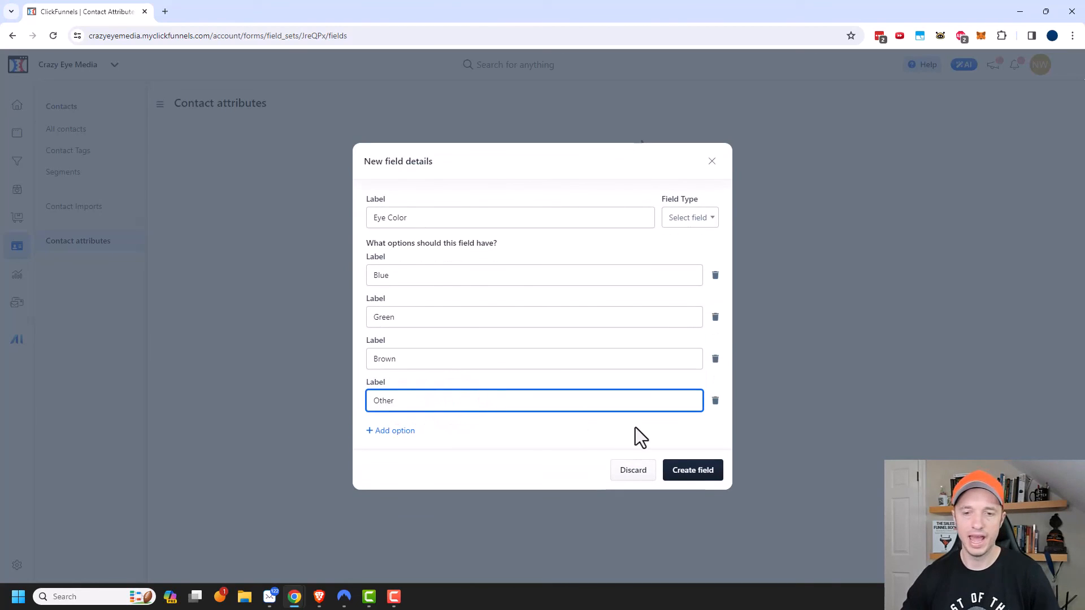
pyautogui.click(691, 470)
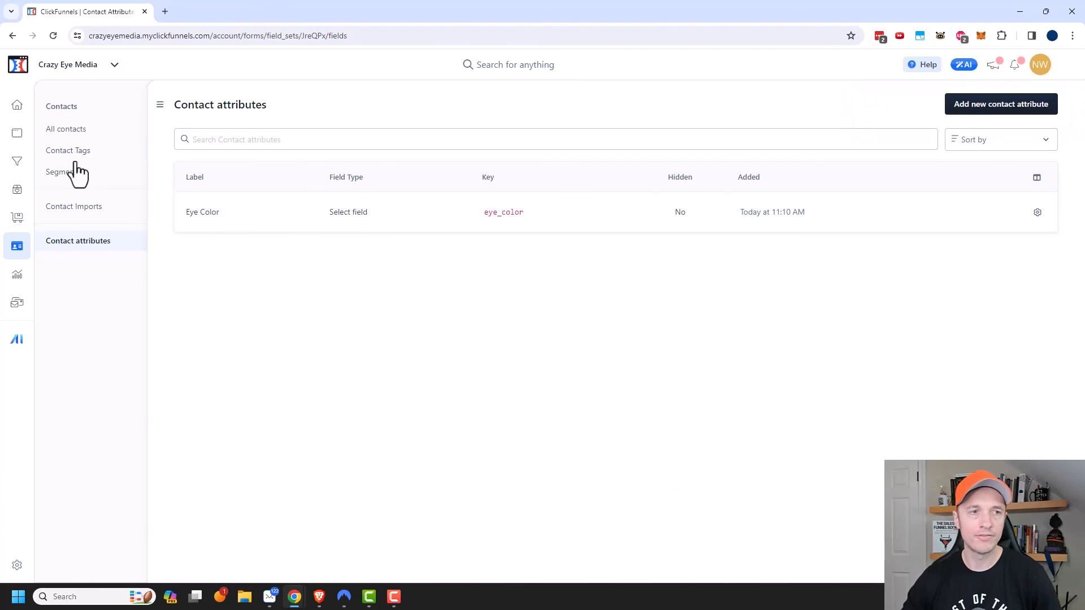
pyautogui.click(65, 129)
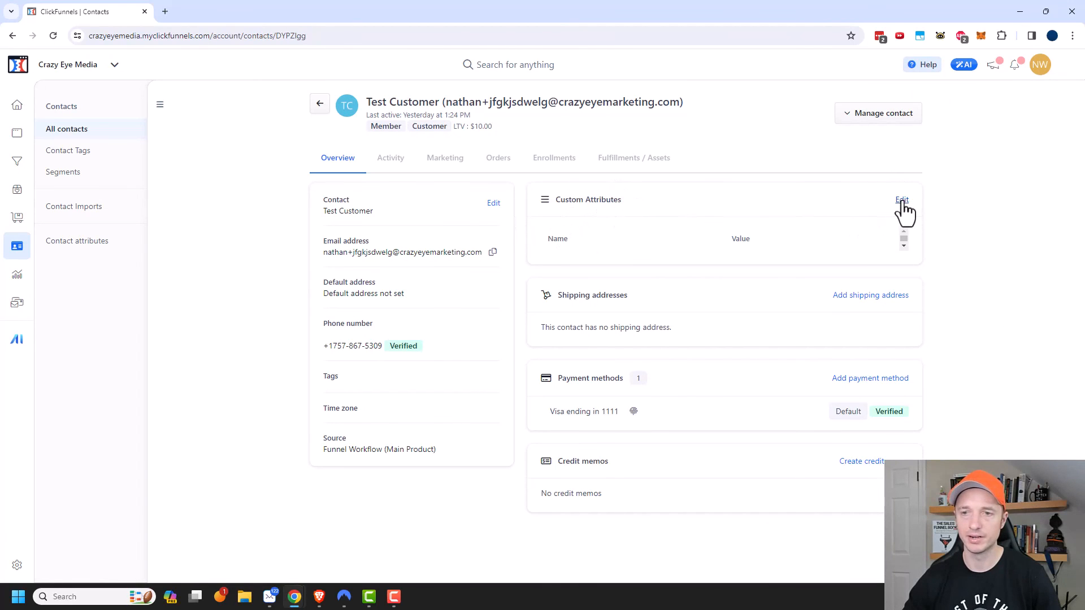
# - Set Test Customer's Eye Color custom attribute to Green and save it
pyautogui.click(902, 199)
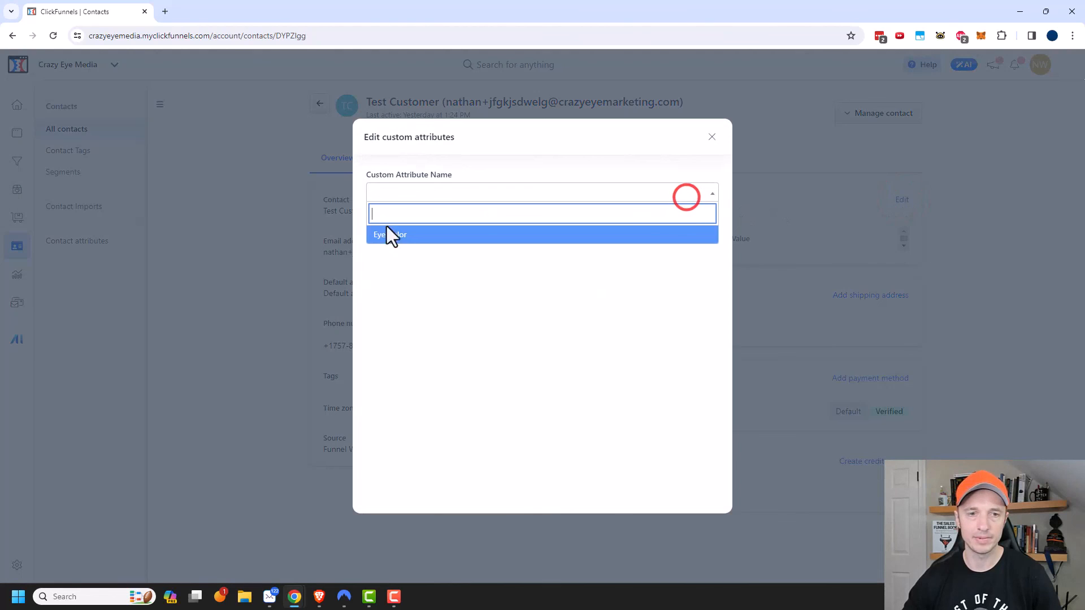
pyautogui.click(390, 234)
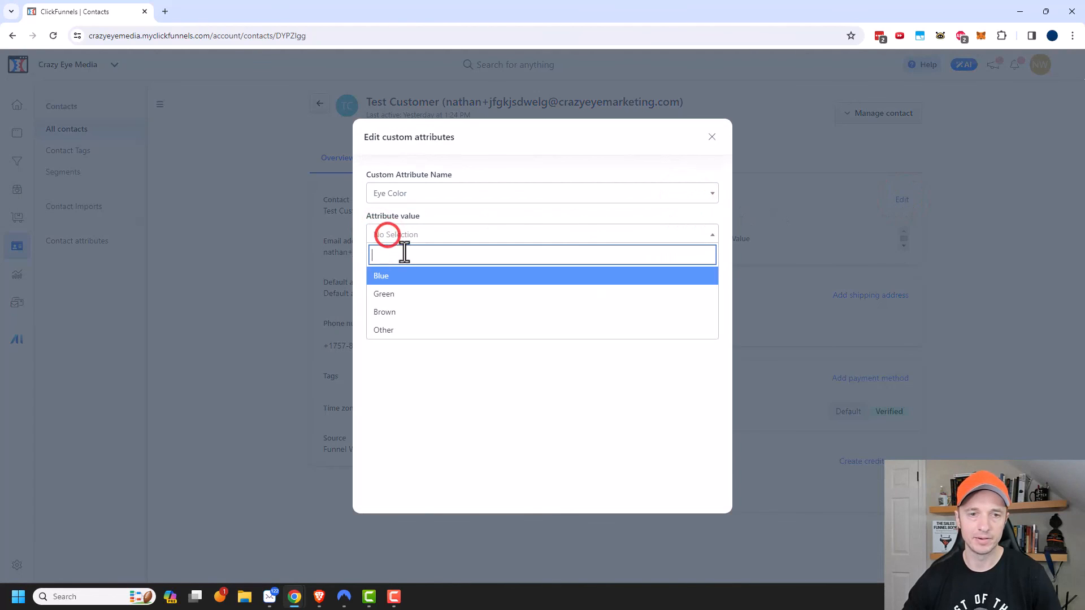
pyautogui.click(383, 293)
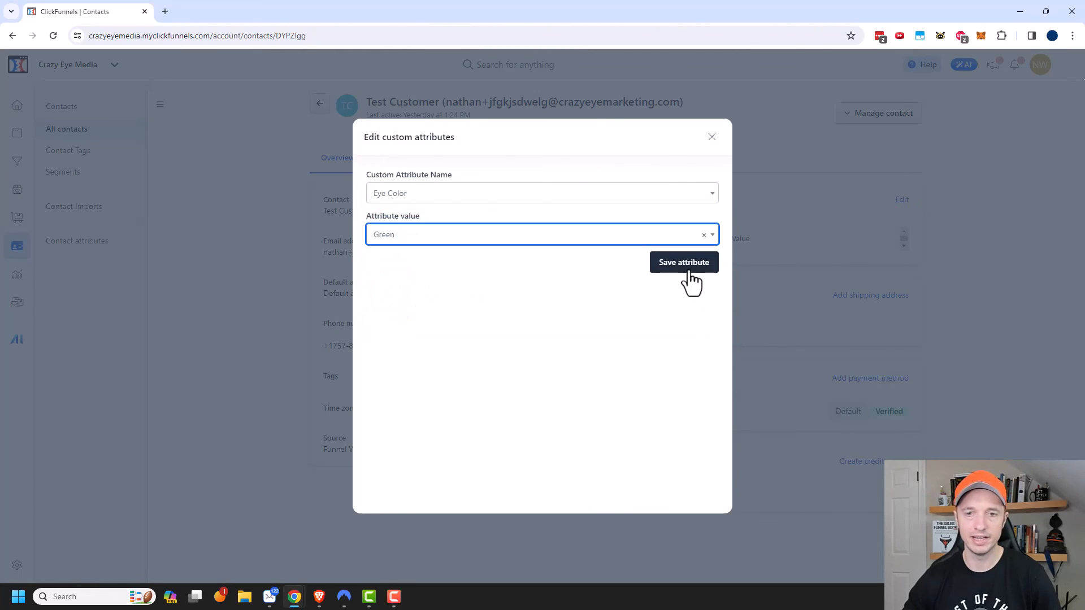
pyautogui.click(684, 261)
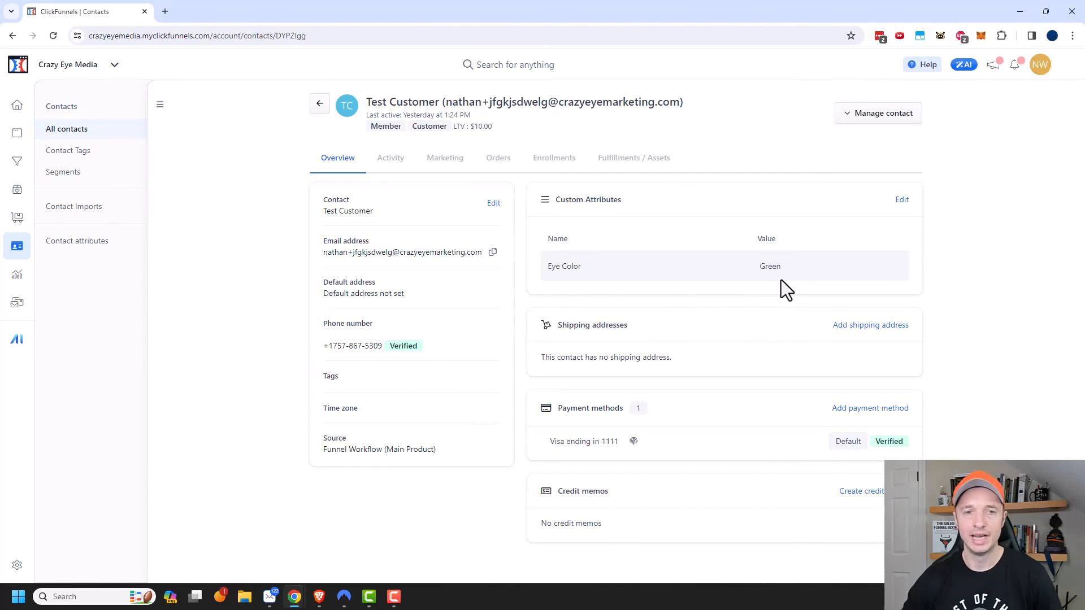
pyautogui.moveTo(730, 276)
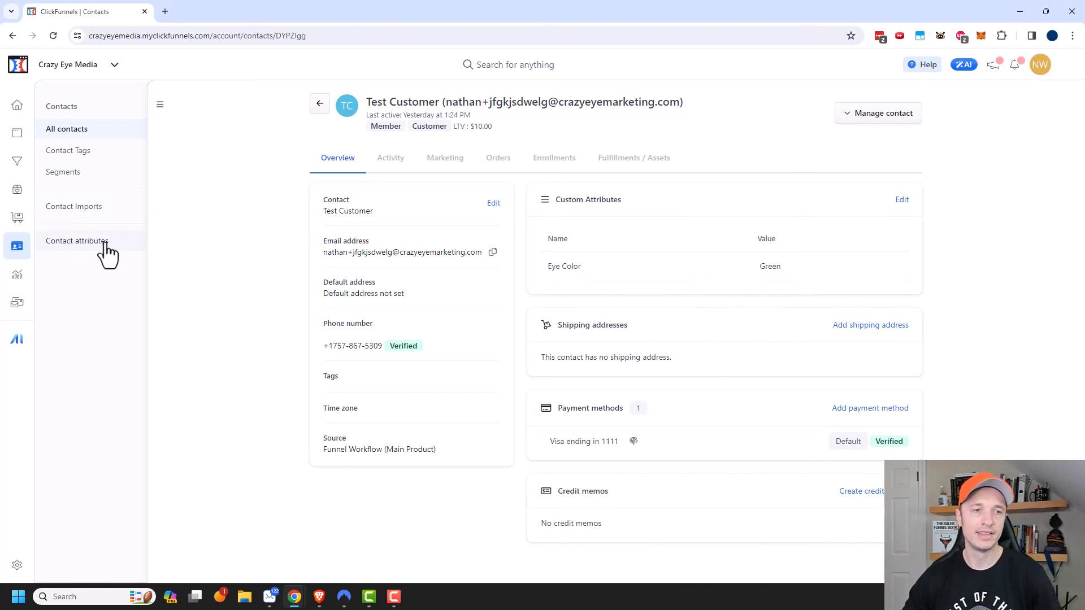
pyautogui.click(78, 241)
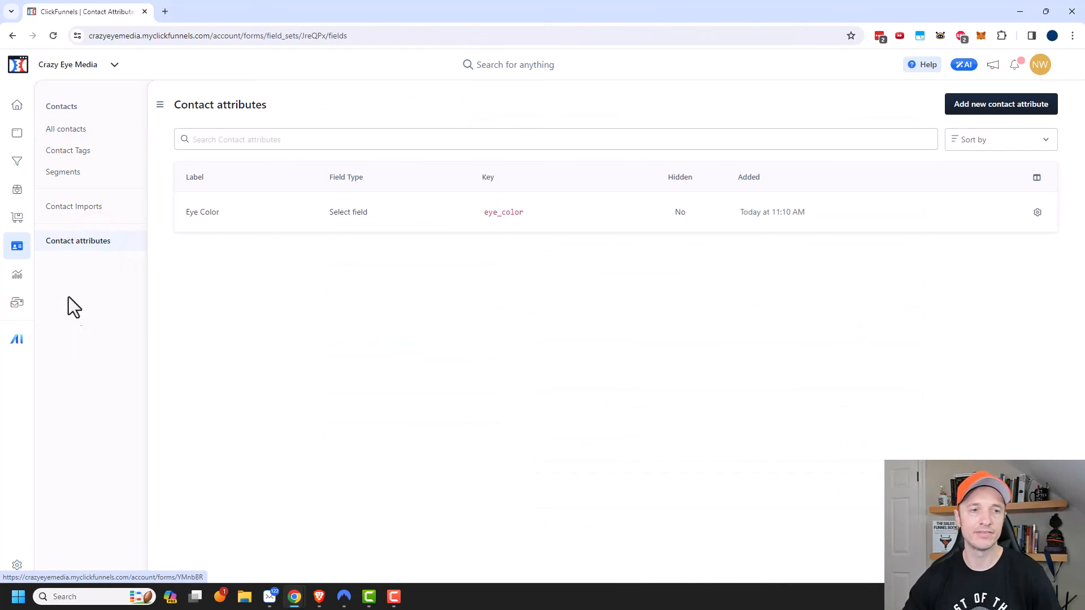
pyautogui.moveTo(78, 239)
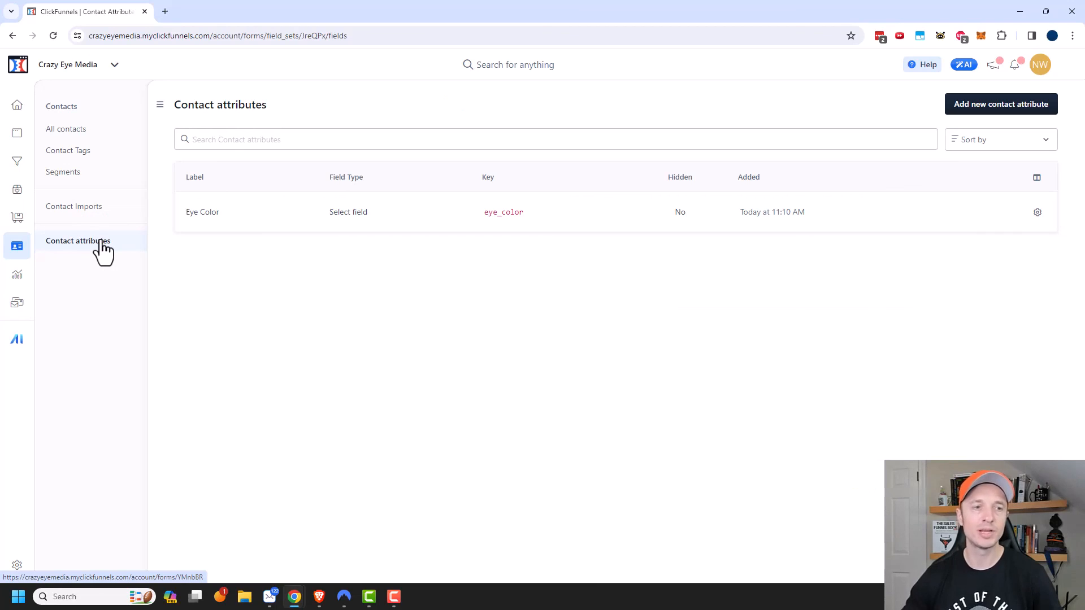